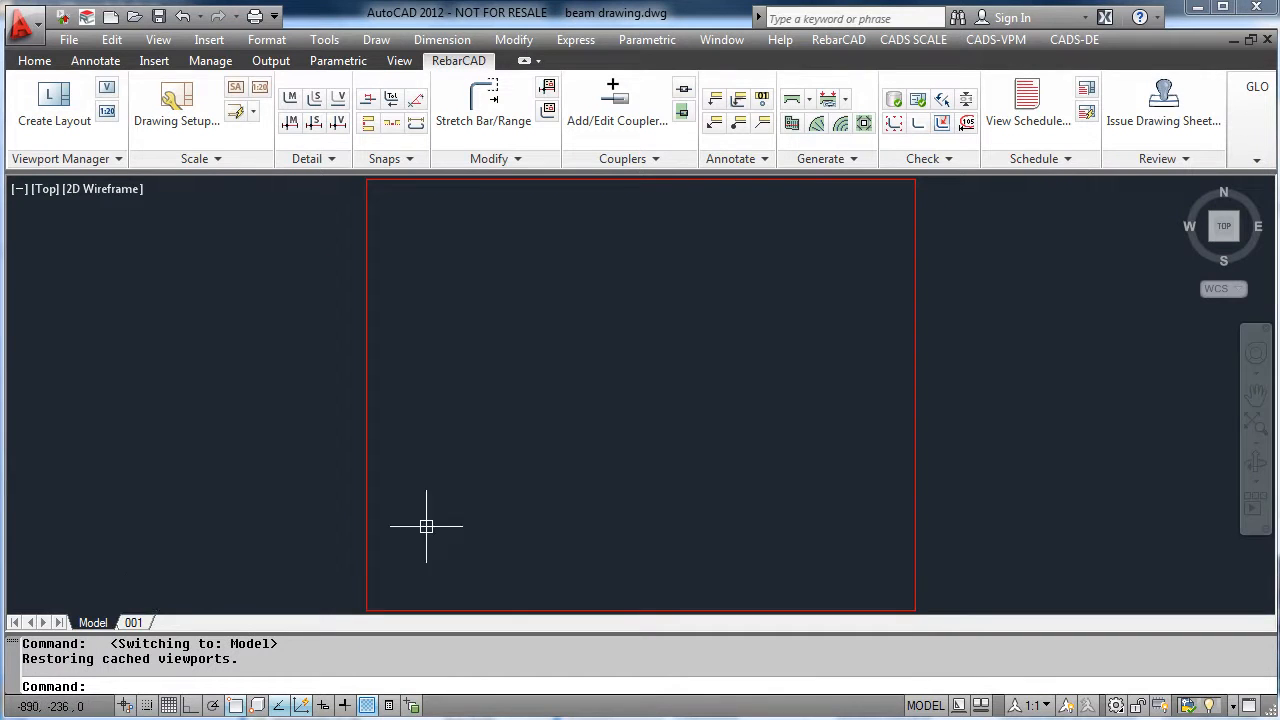
Launch the Stair Flight Detailer and add a new member titled 'Stair'
{"action": "left_click", "coordinate": [808, 99]}
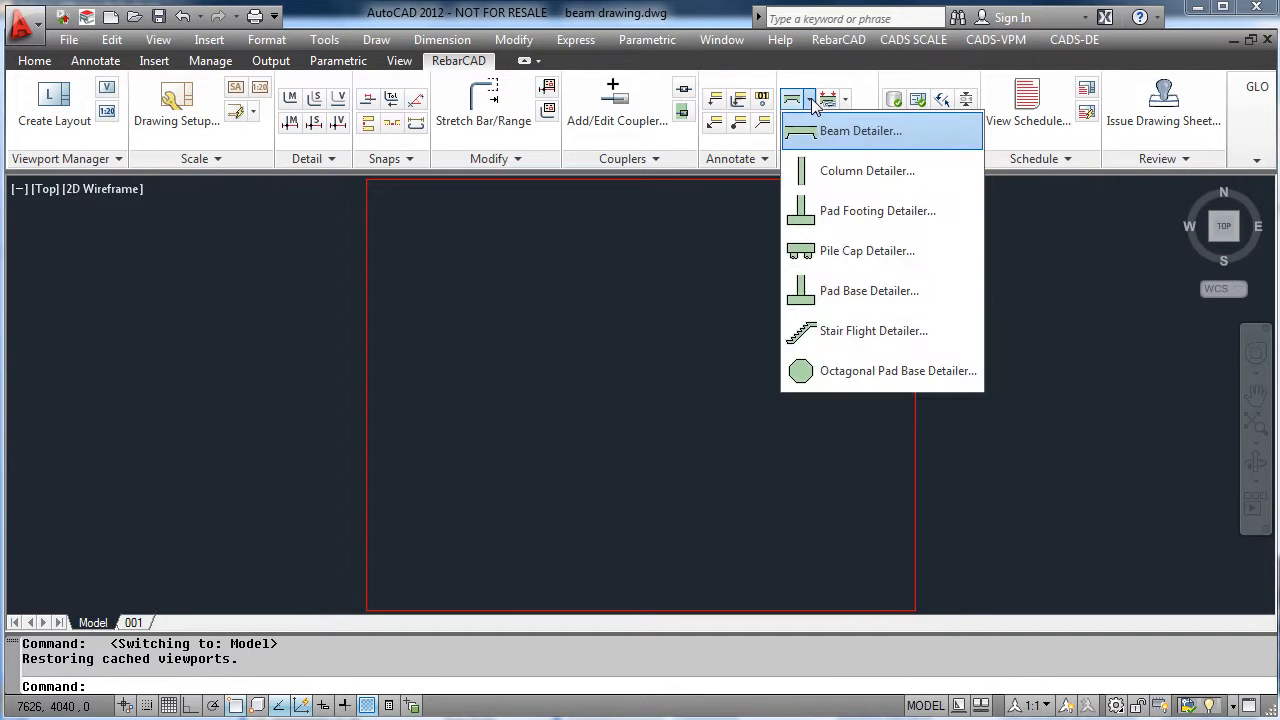
{"action": "mouse_move", "coordinate": [867, 250]}
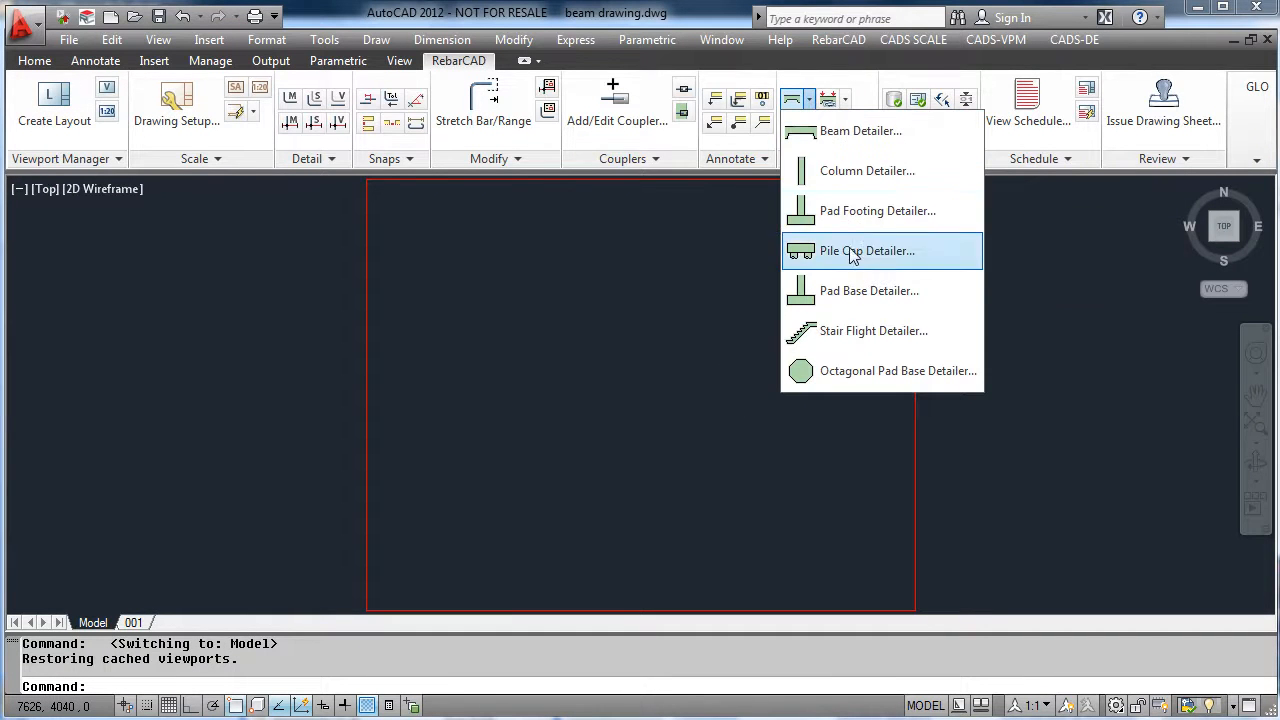
{"action": "mouse_move", "coordinate": [862, 385]}
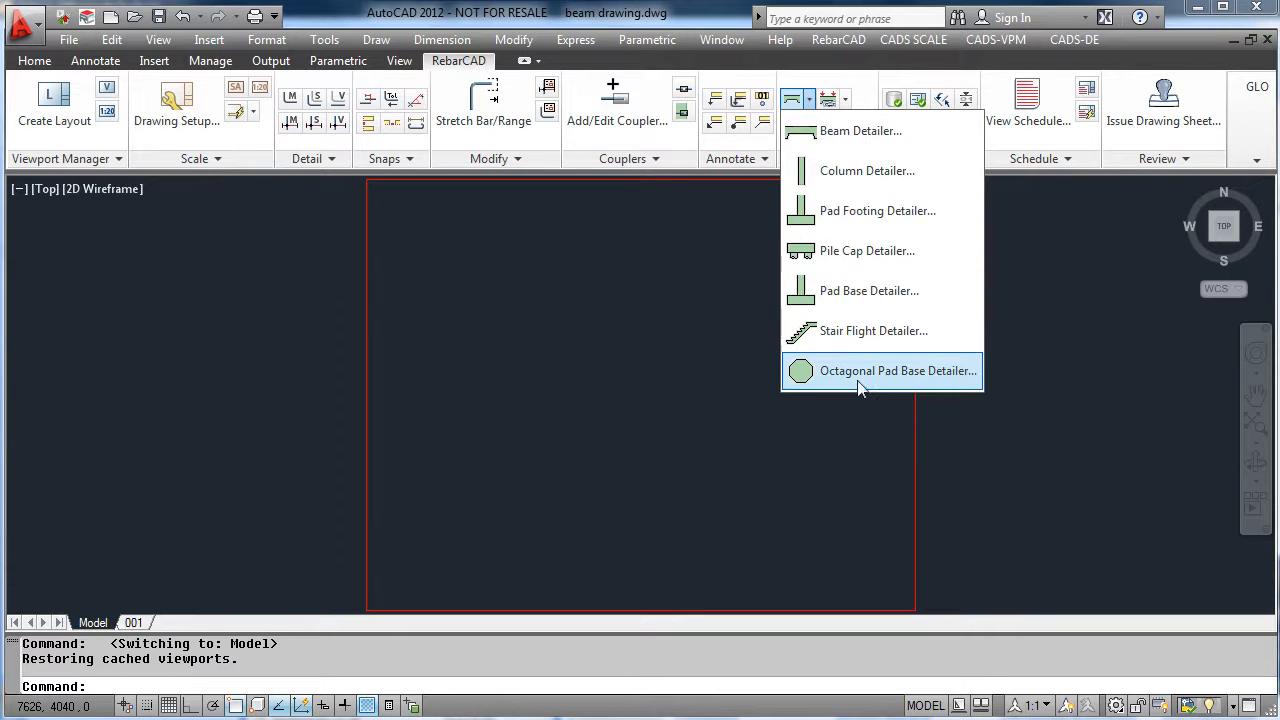
{"action": "mouse_move", "coordinate": [873, 330]}
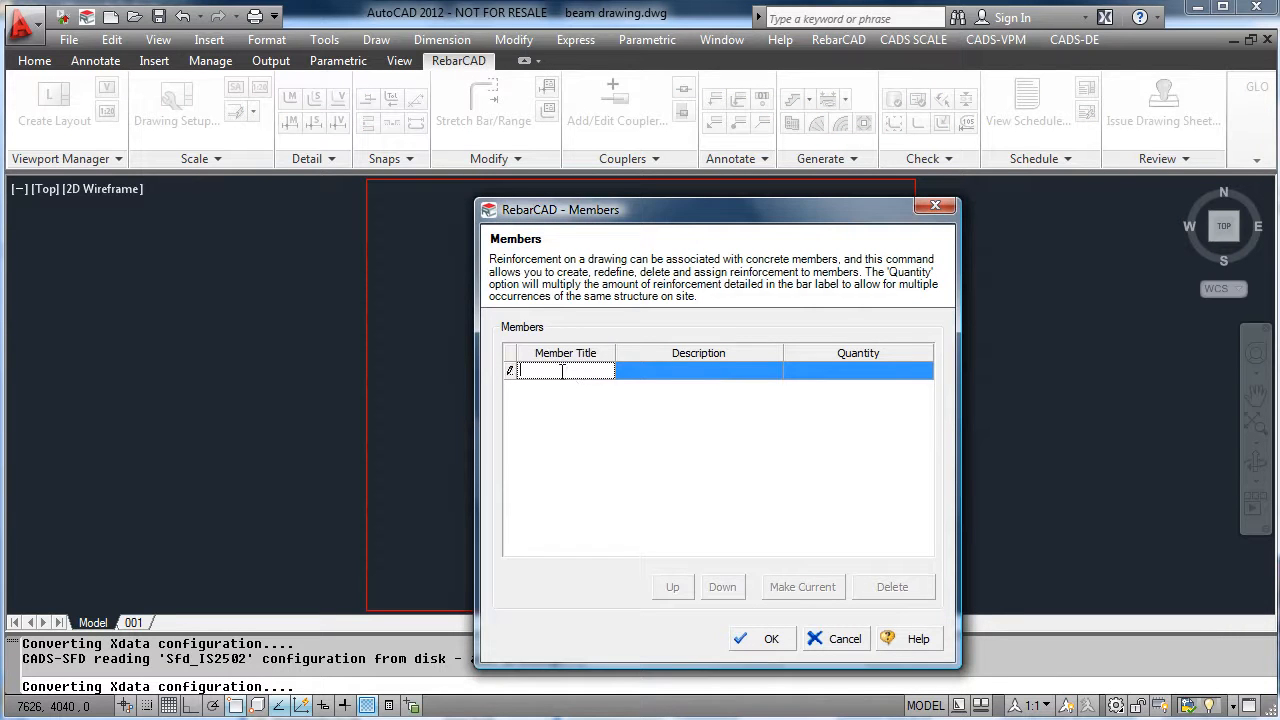
{"action": "type", "text": "S"}
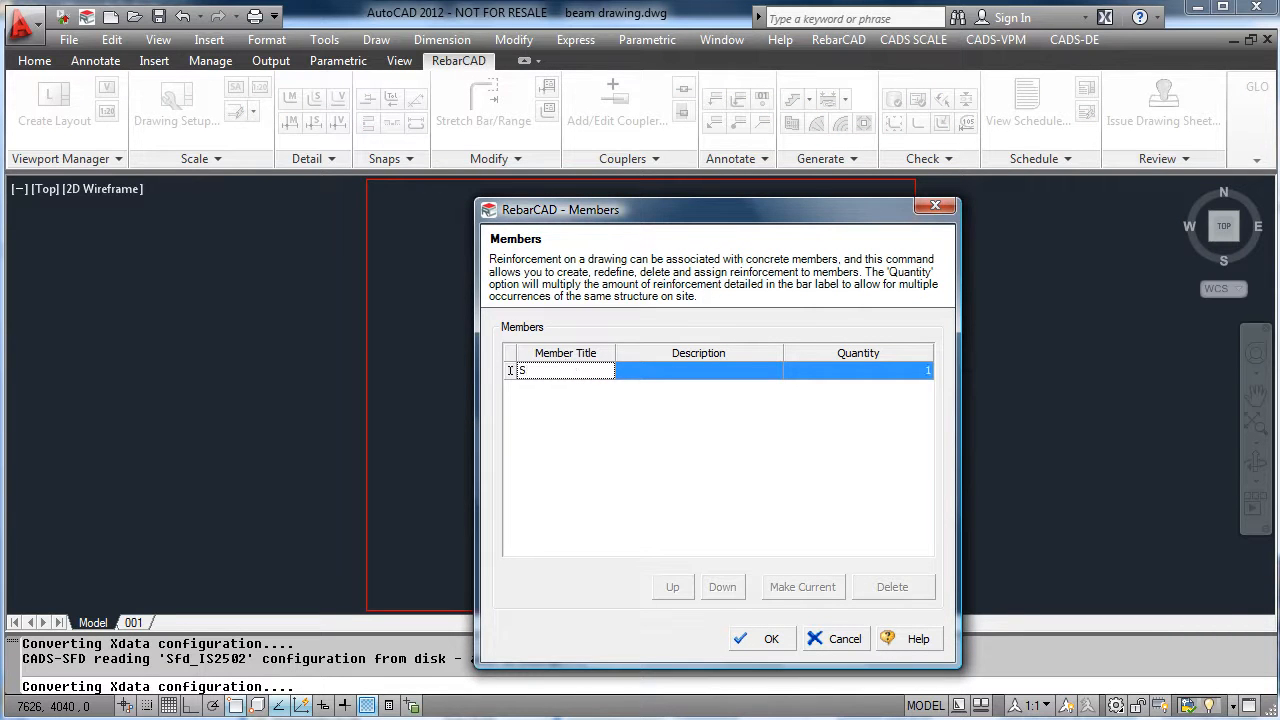
{"action": "type", "text": "tair"}
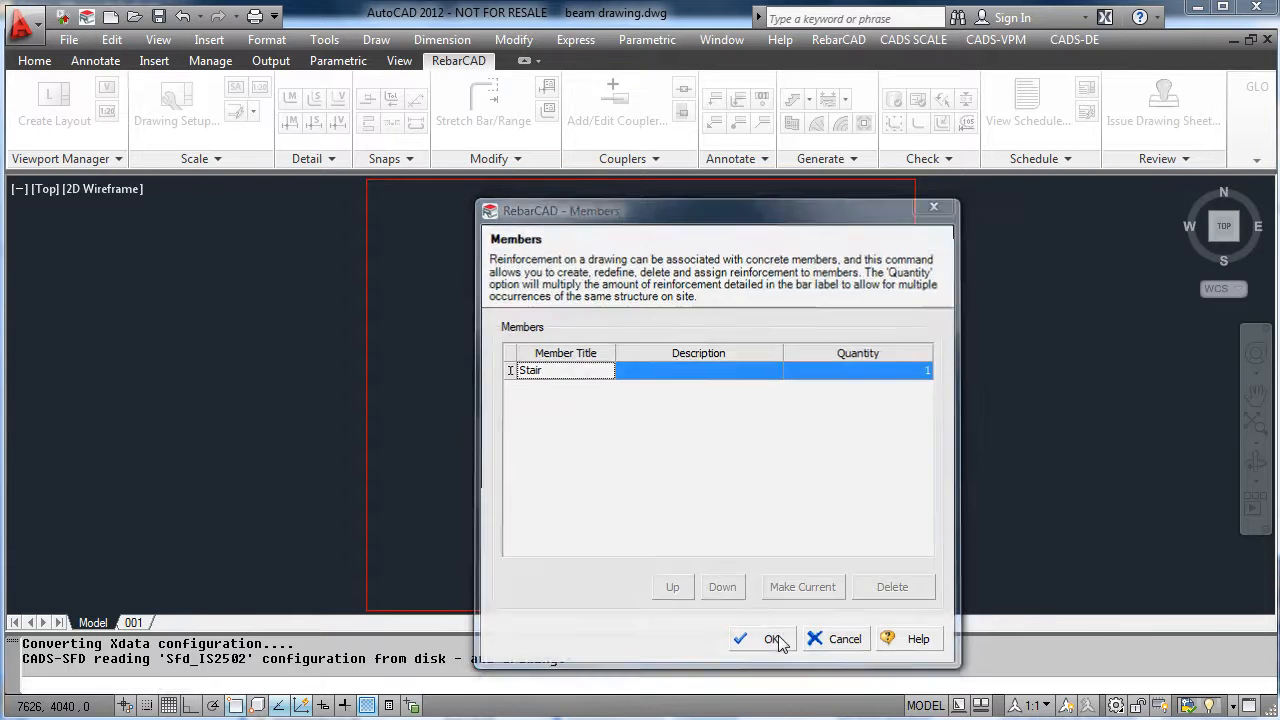
Confirm the Stair member and step through the stair flight defaults and options
{"action": "left_click", "coordinate": [773, 639]}
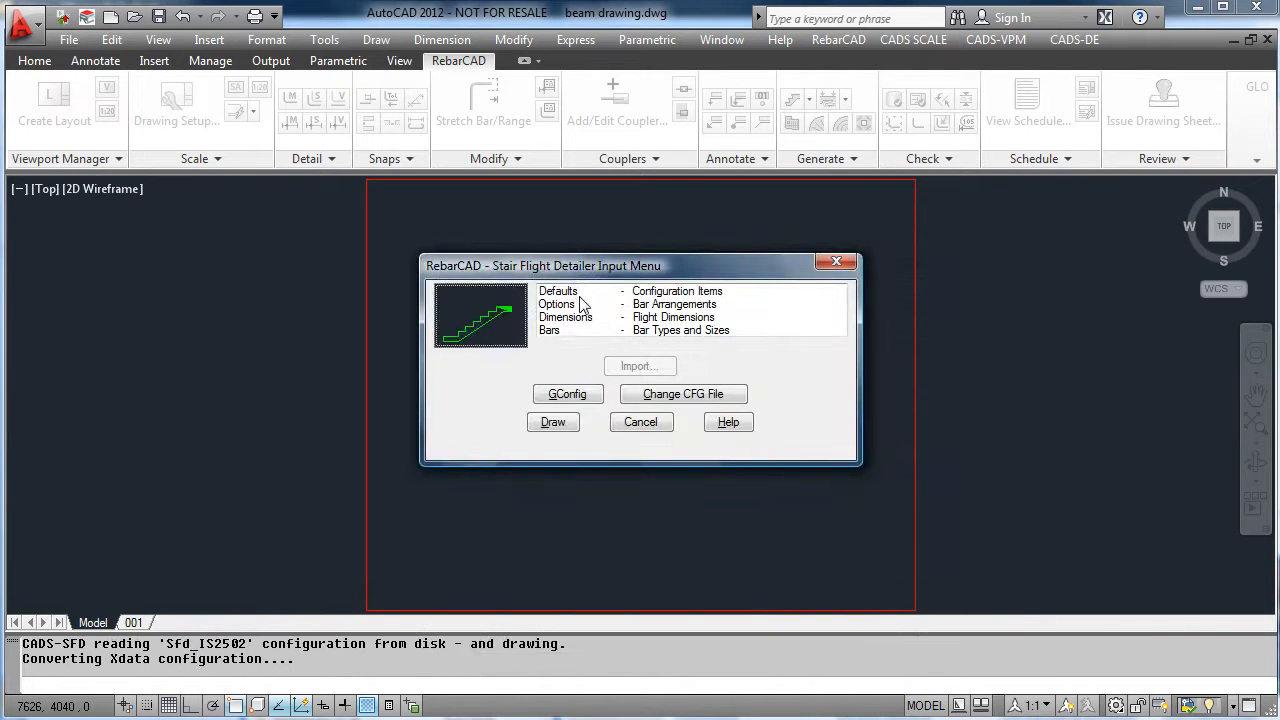
{"action": "left_click", "coordinate": [558, 291]}
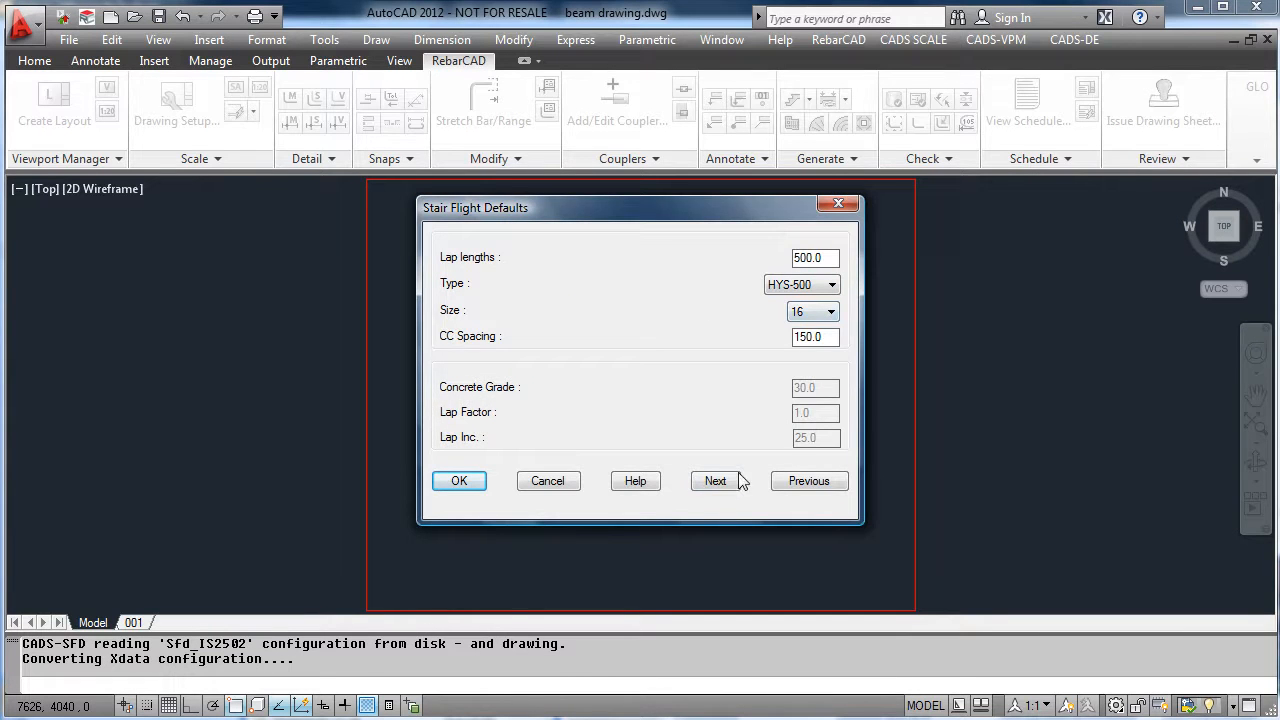
{"action": "left_click", "coordinate": [715, 481]}
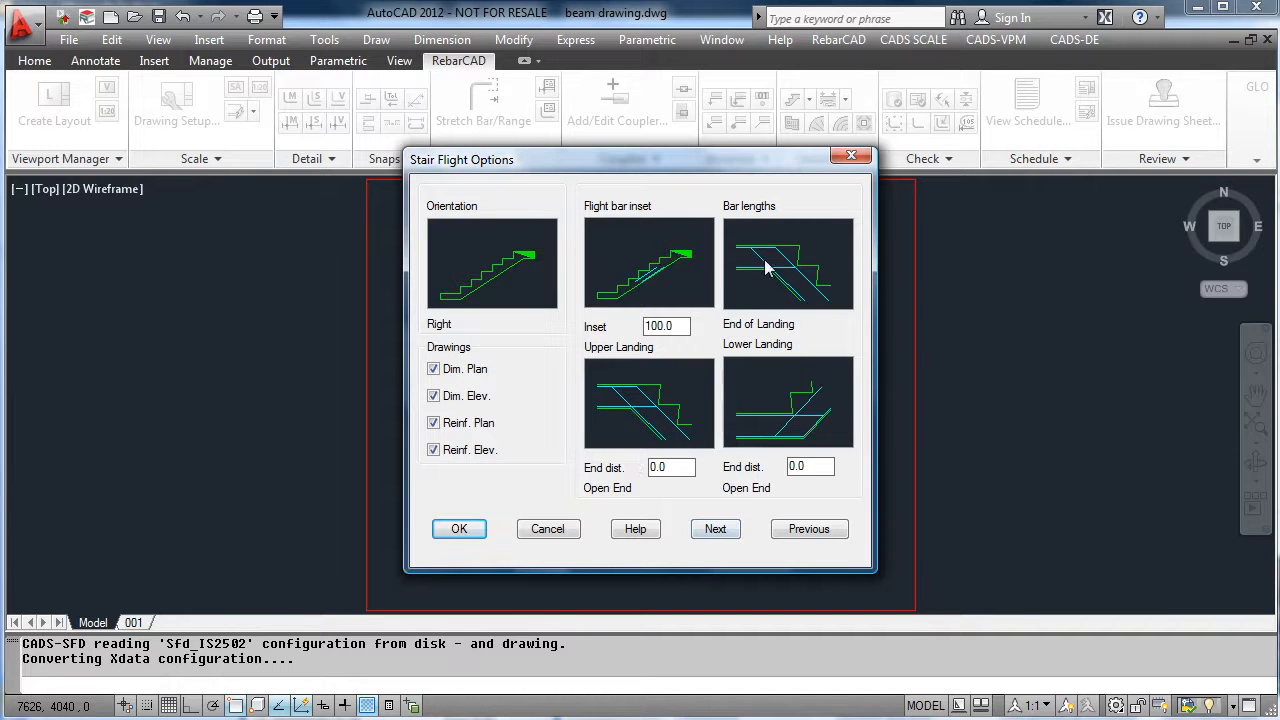
{"action": "mouse_move", "coordinate": [770, 458]}
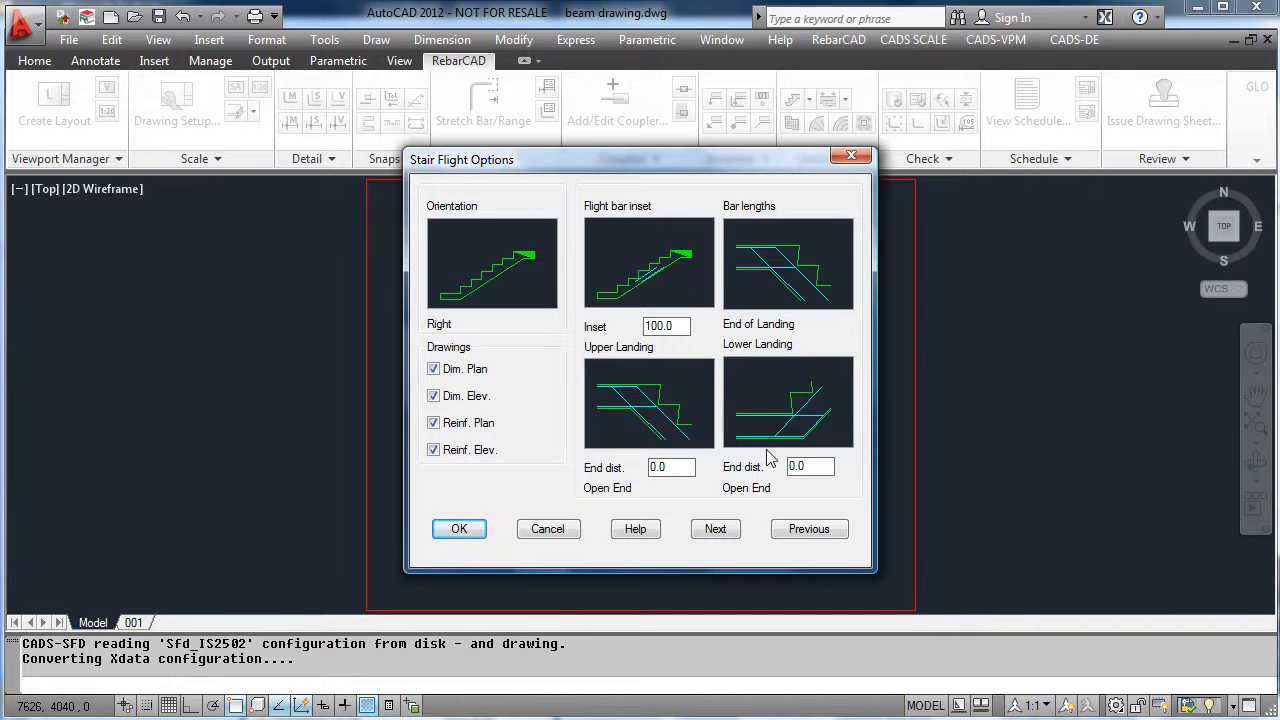
{"action": "left_click", "coordinate": [715, 528]}
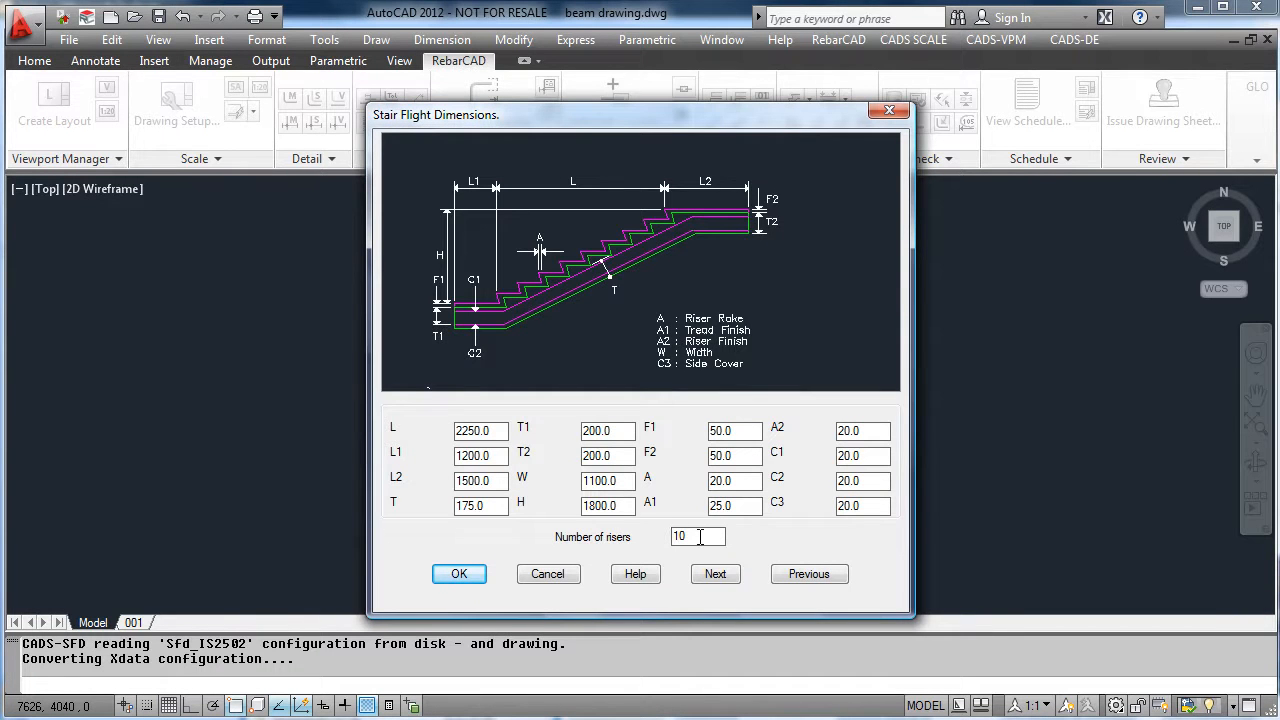
Set 15 risers and load the default HYS-500 size-12 bars at 150 spacing
{"action": "type", "text": "15"}
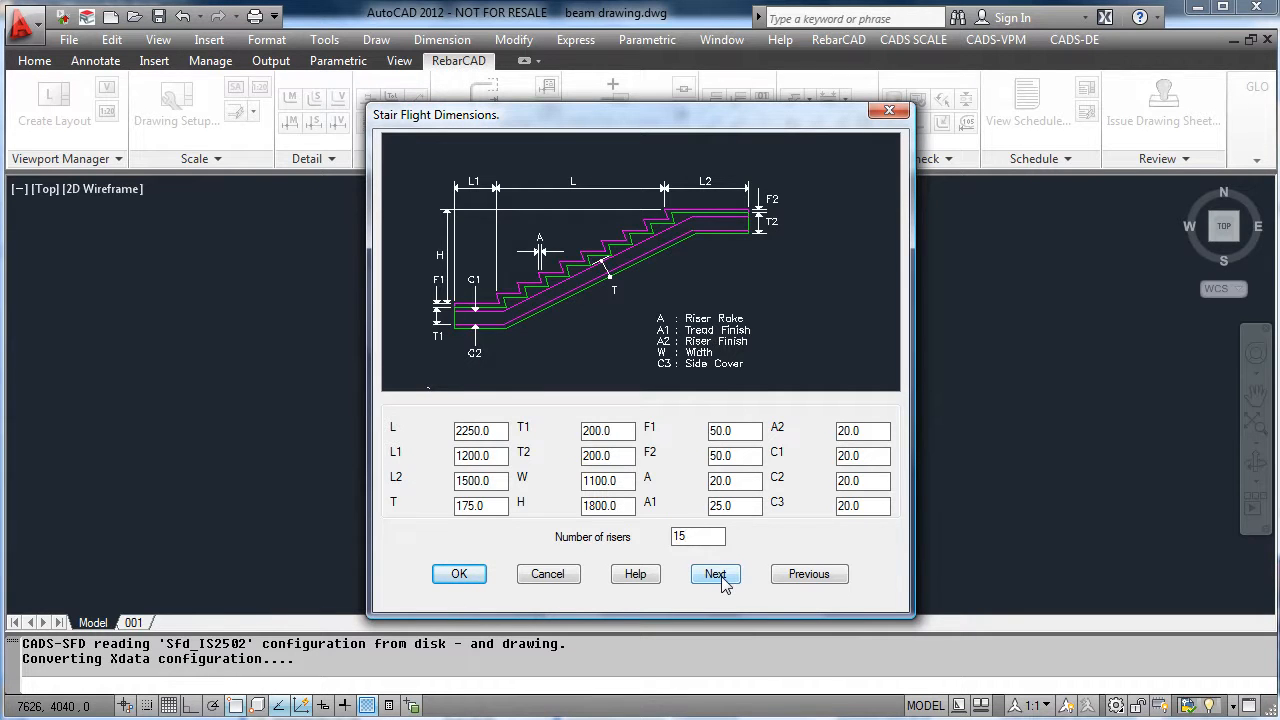
{"action": "left_click", "coordinate": [715, 573]}
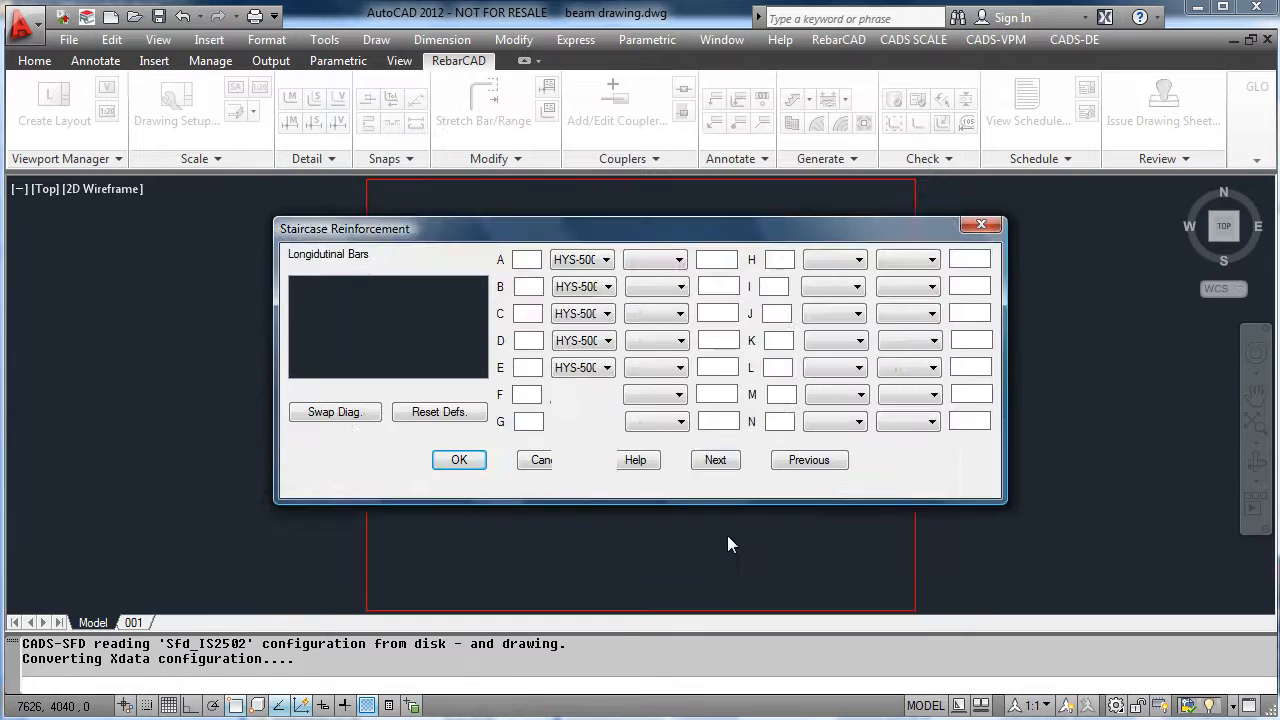
{"action": "left_click", "coordinate": [439, 411]}
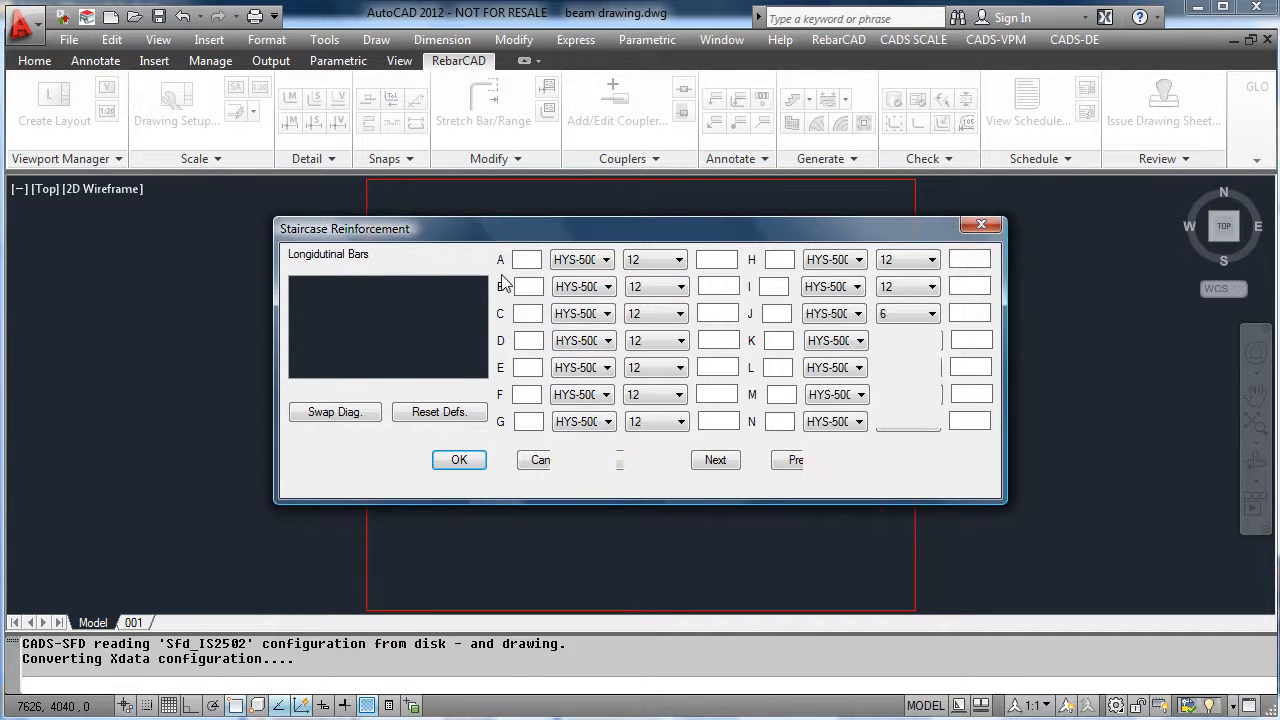
{"action": "left_click", "coordinate": [439, 411]}
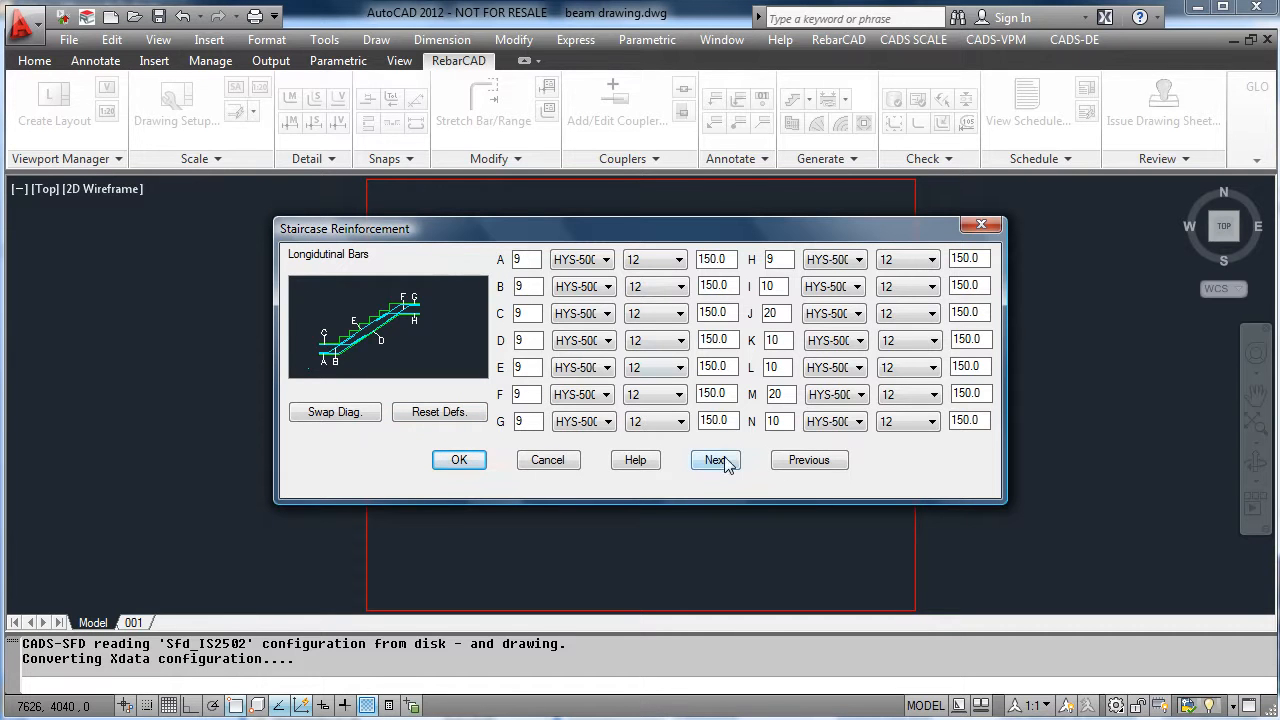
Draw the stair flight section and plan, placed inside the red sheet border
{"action": "left_click", "coordinate": [714, 459]}
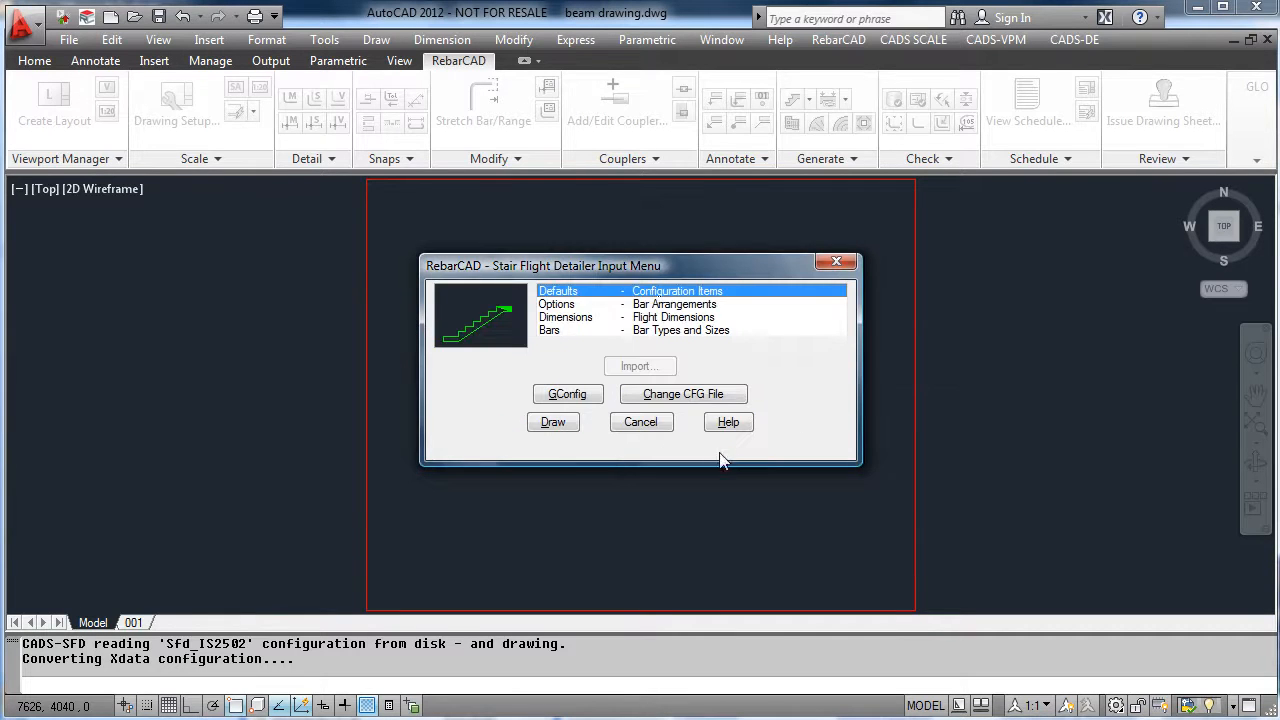
{"action": "mouse_move", "coordinate": [603, 400]}
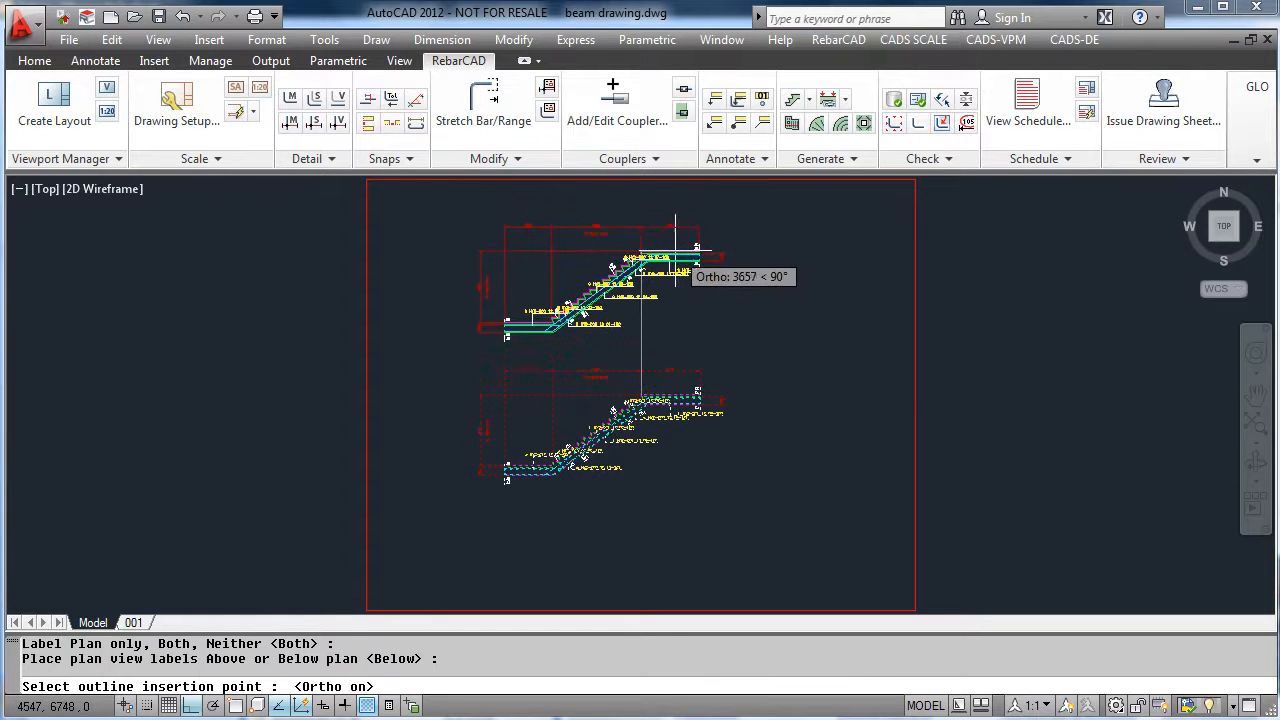
{"action": "left_click", "coordinate": [600, 375]}
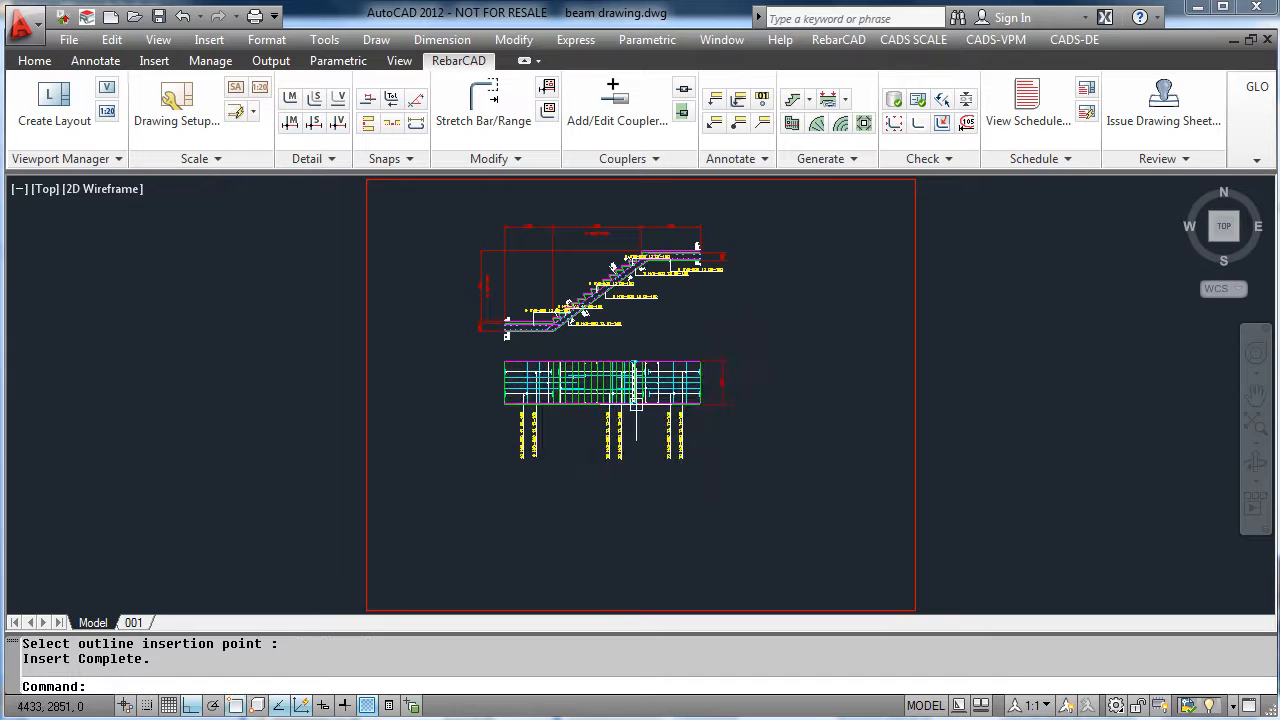
{"action": "mouse_move", "coordinate": [635, 290]}
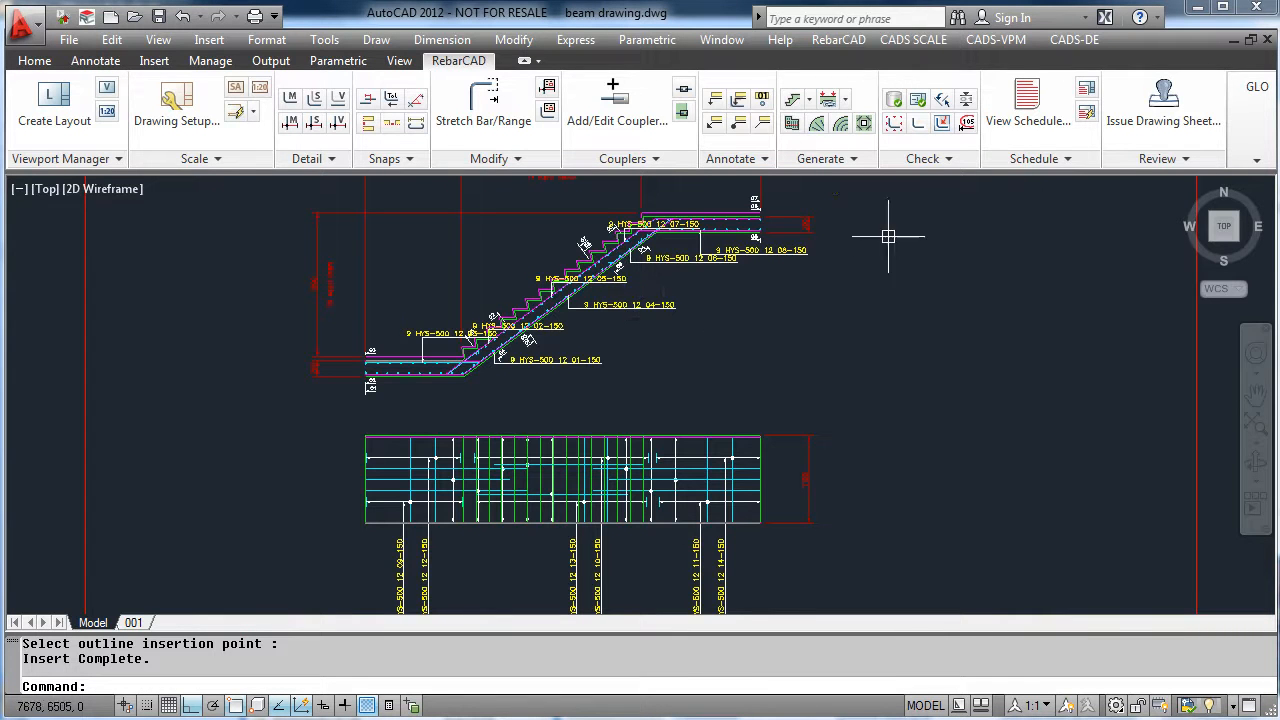
Show the bar schedule for sheet 001 with its fourteen size-12 staircase bars
{"action": "left_click", "coordinate": [1027, 100]}
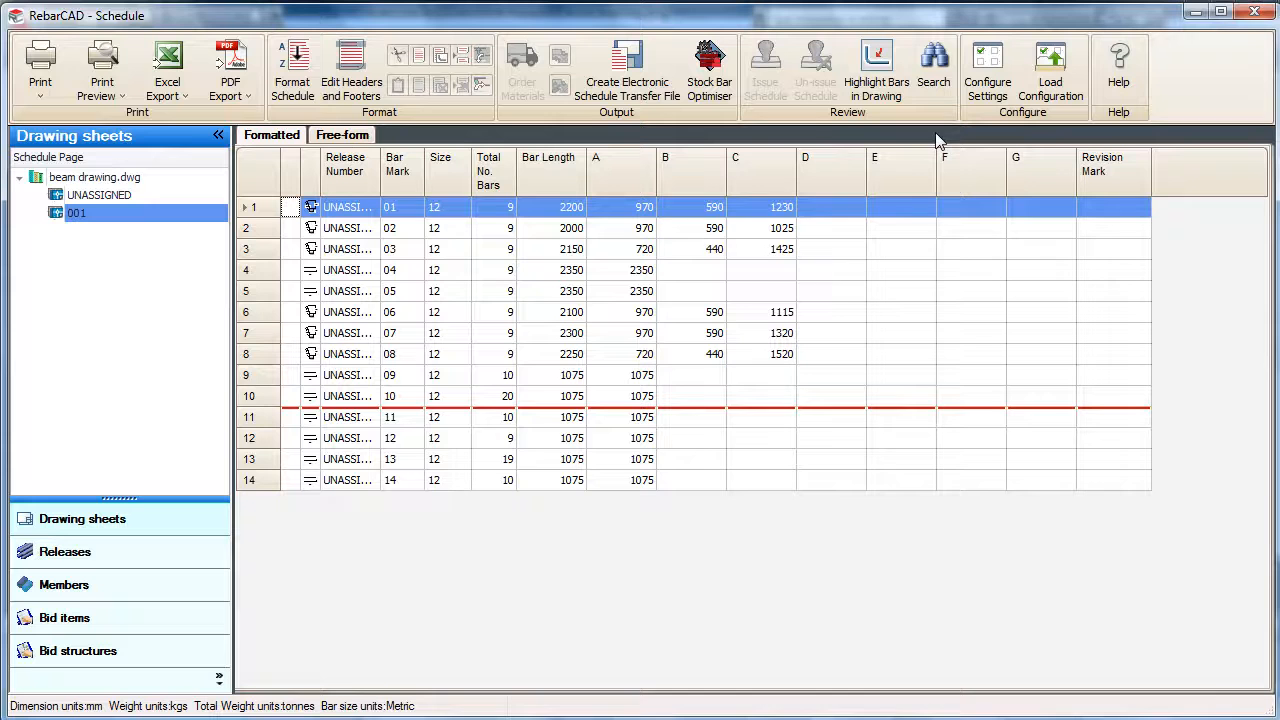
{"action": "mouse_move", "coordinate": [818, 446]}
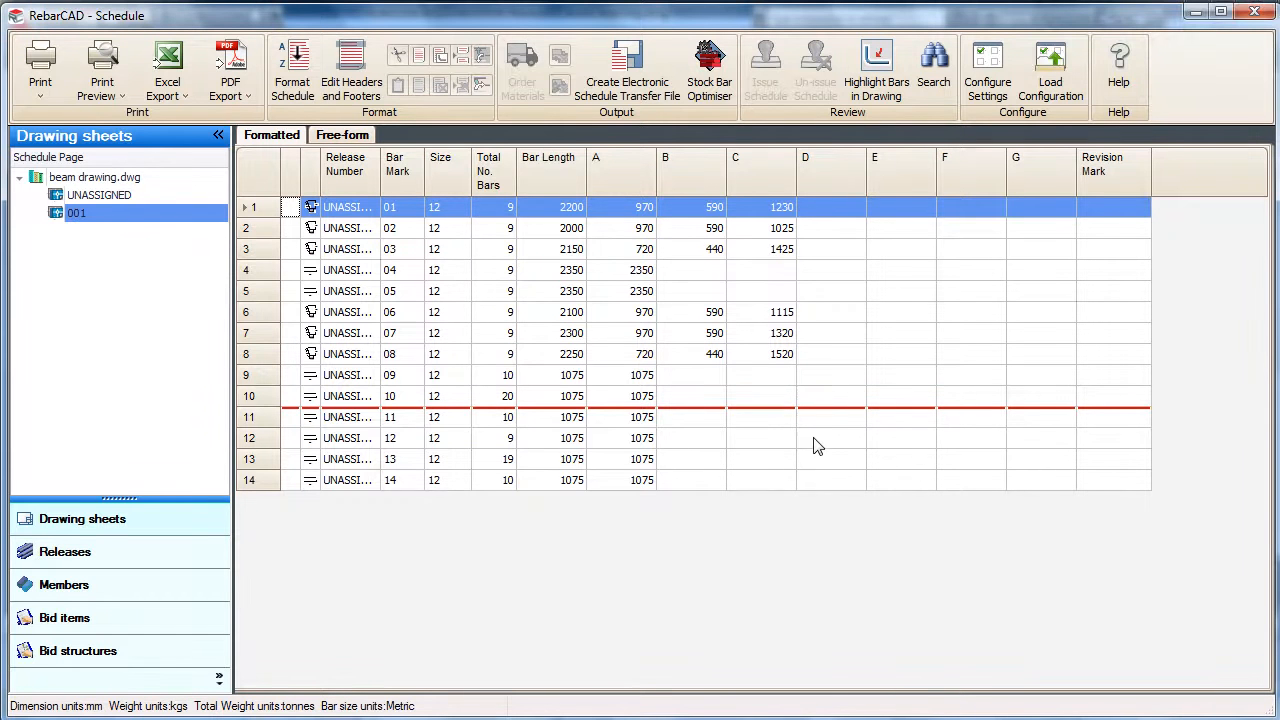
{"action": "mouse_move", "coordinate": [1256, 12]}
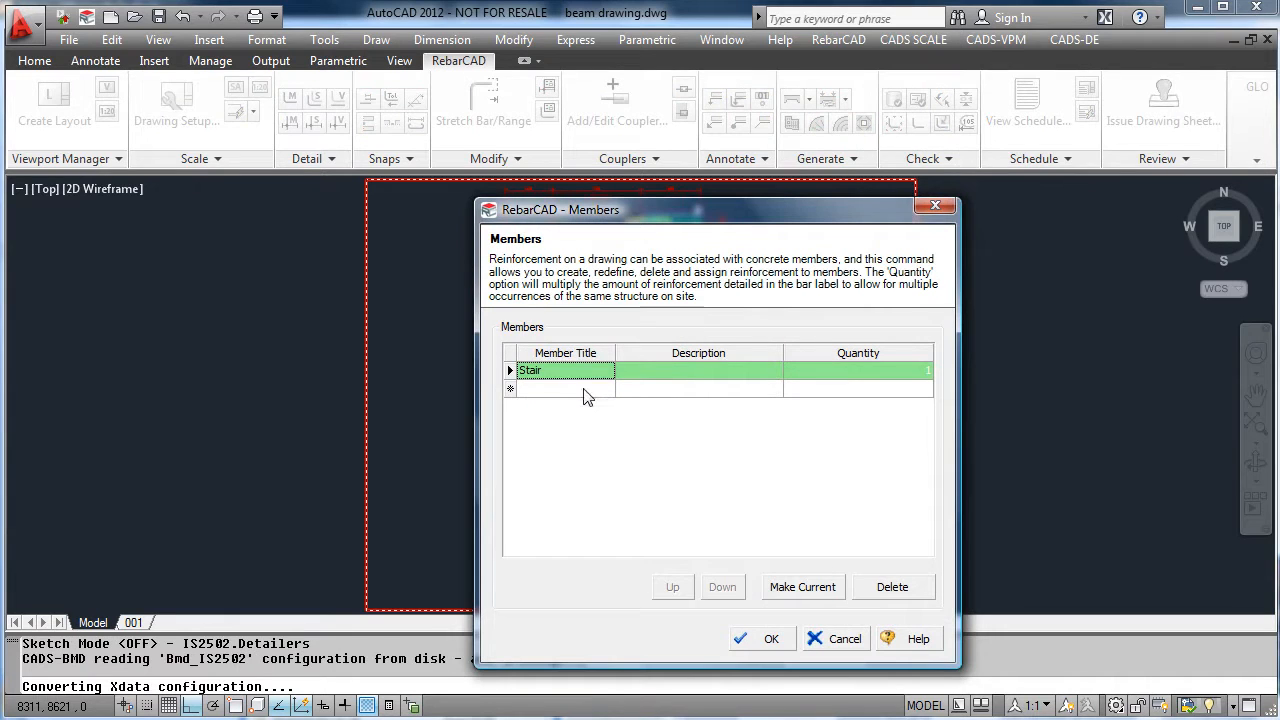
Add a member titled 'Beam' and choose Single Span as the beam type
{"action": "left_click", "coordinate": [565, 388]}
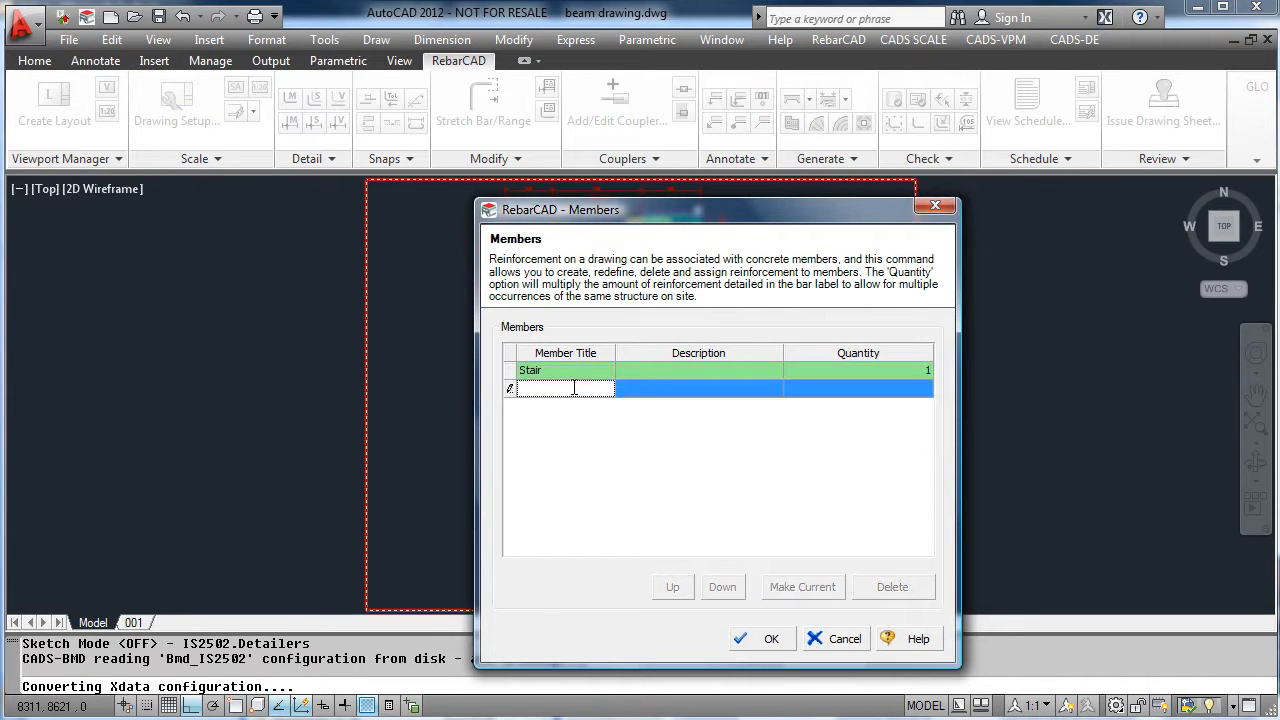
{"action": "type", "text": "Beam"}
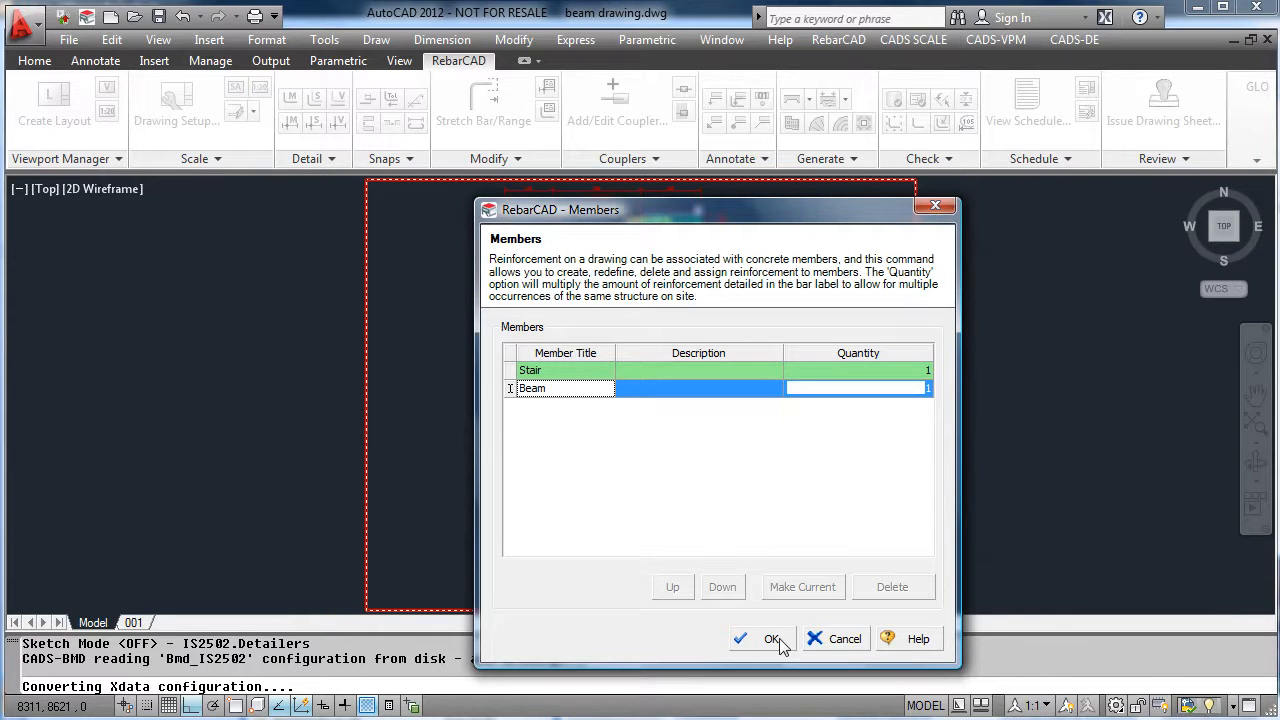
{"action": "left_click", "coordinate": [772, 638]}
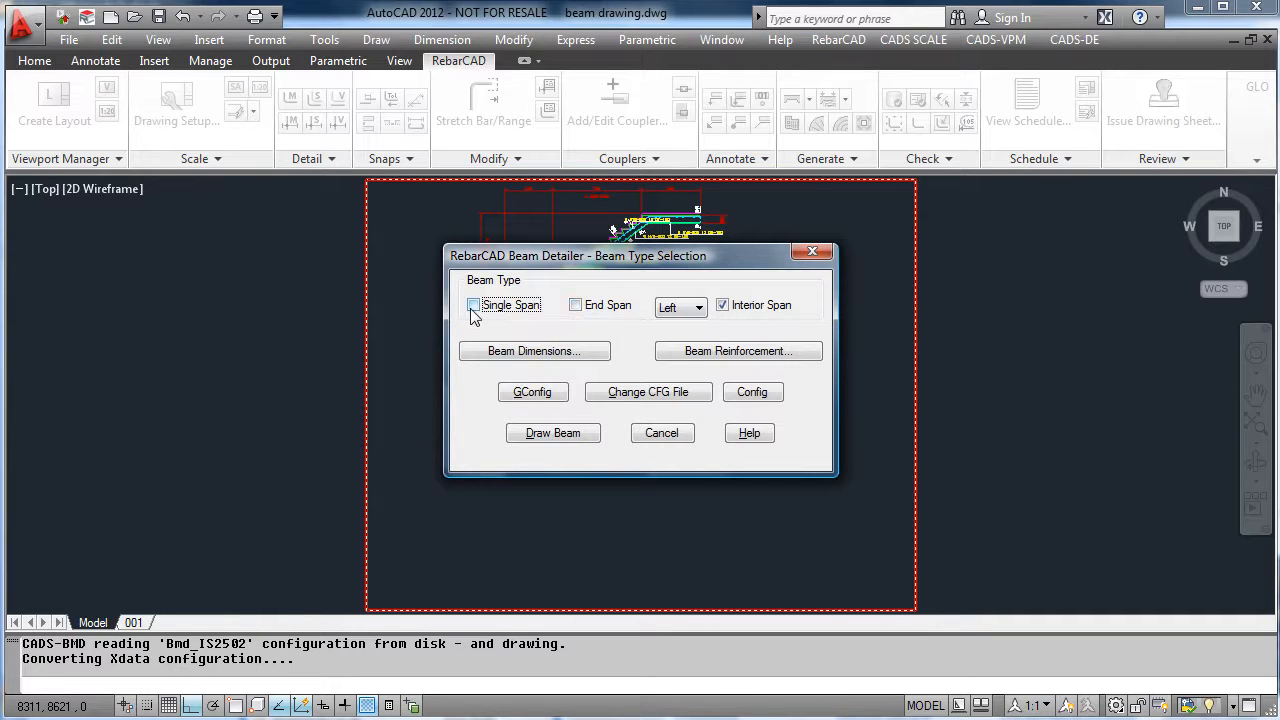
{"action": "left_click", "coordinate": [473, 305]}
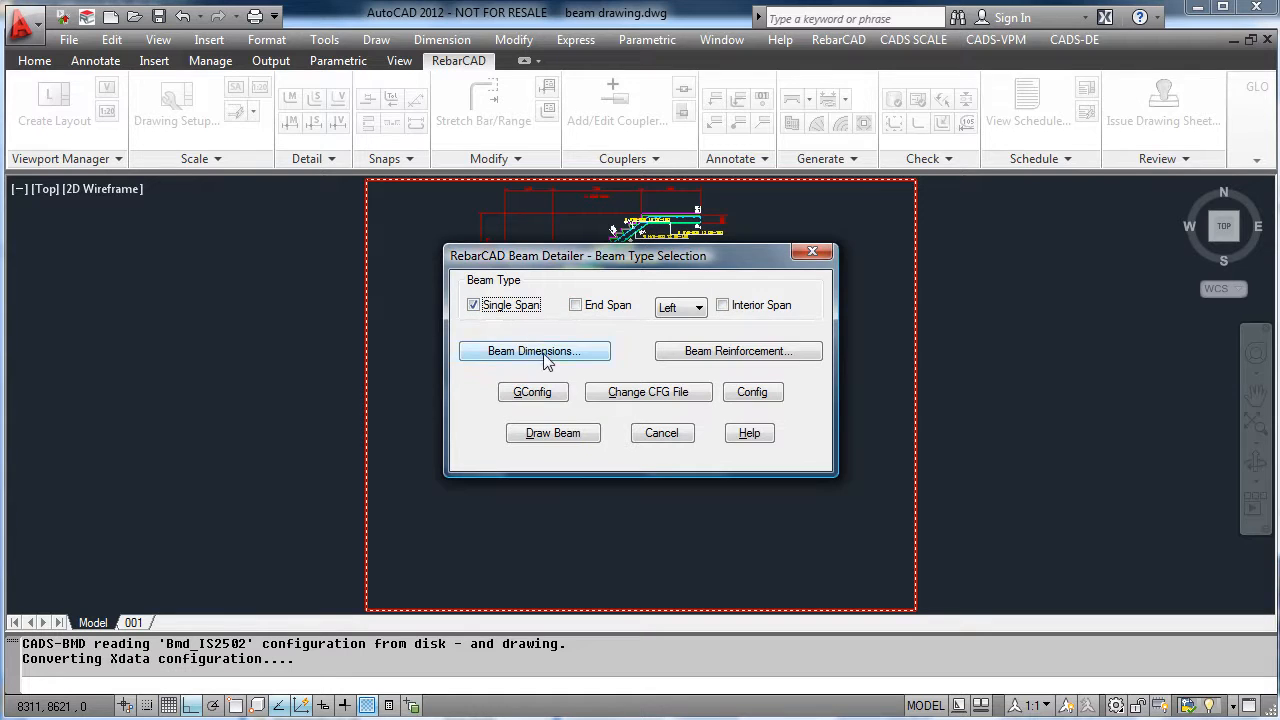
Accept the 3500 span, 800 deep, 500 wide beam dimensions and open reinforcement selection
{"action": "left_click", "coordinate": [534, 351]}
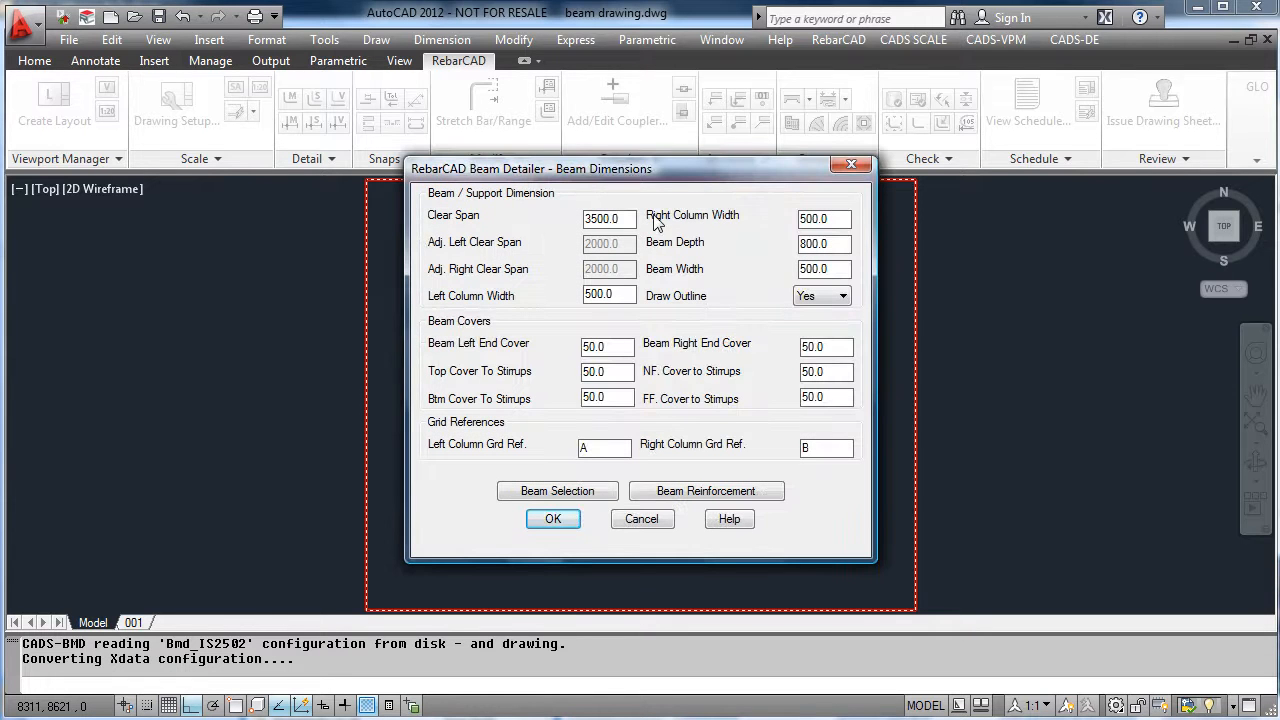
{"action": "mouse_move", "coordinate": [705, 478]}
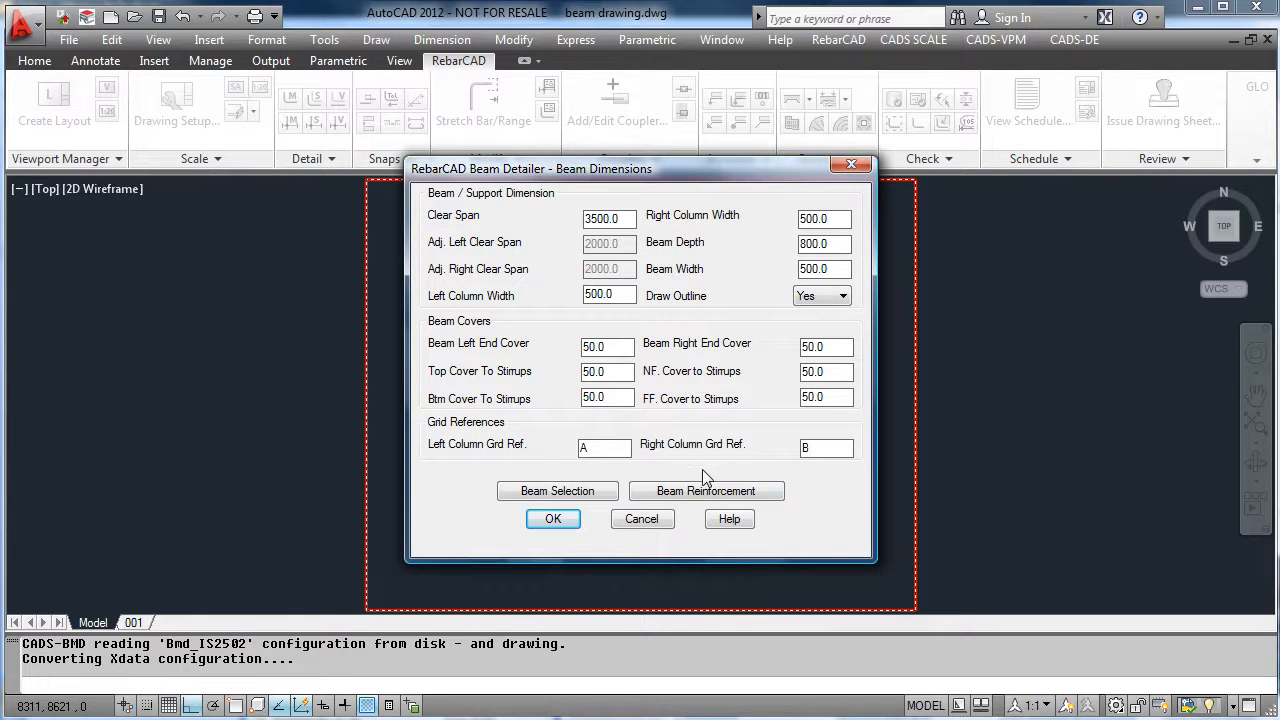
{"action": "left_click", "coordinate": [553, 518]}
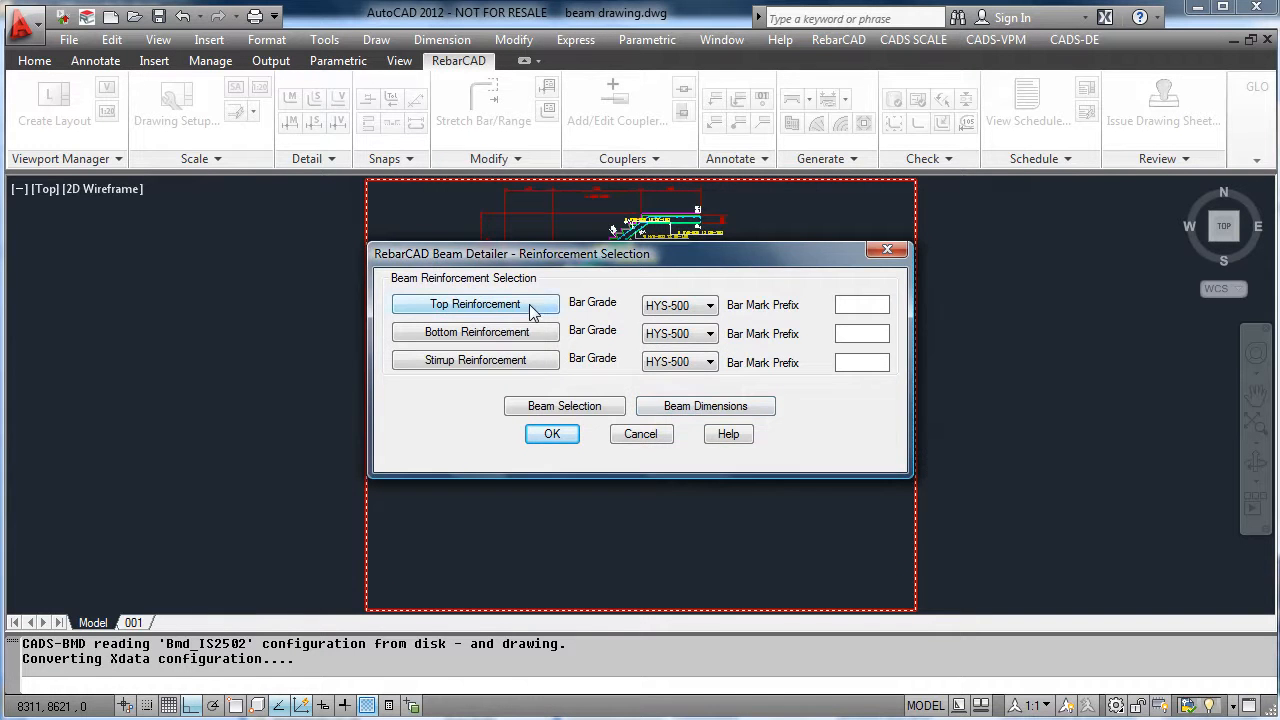
Confirm the top and bottom bars and a single zone of 10 stirrups at 211.1
{"action": "left_click", "coordinate": [475, 304]}
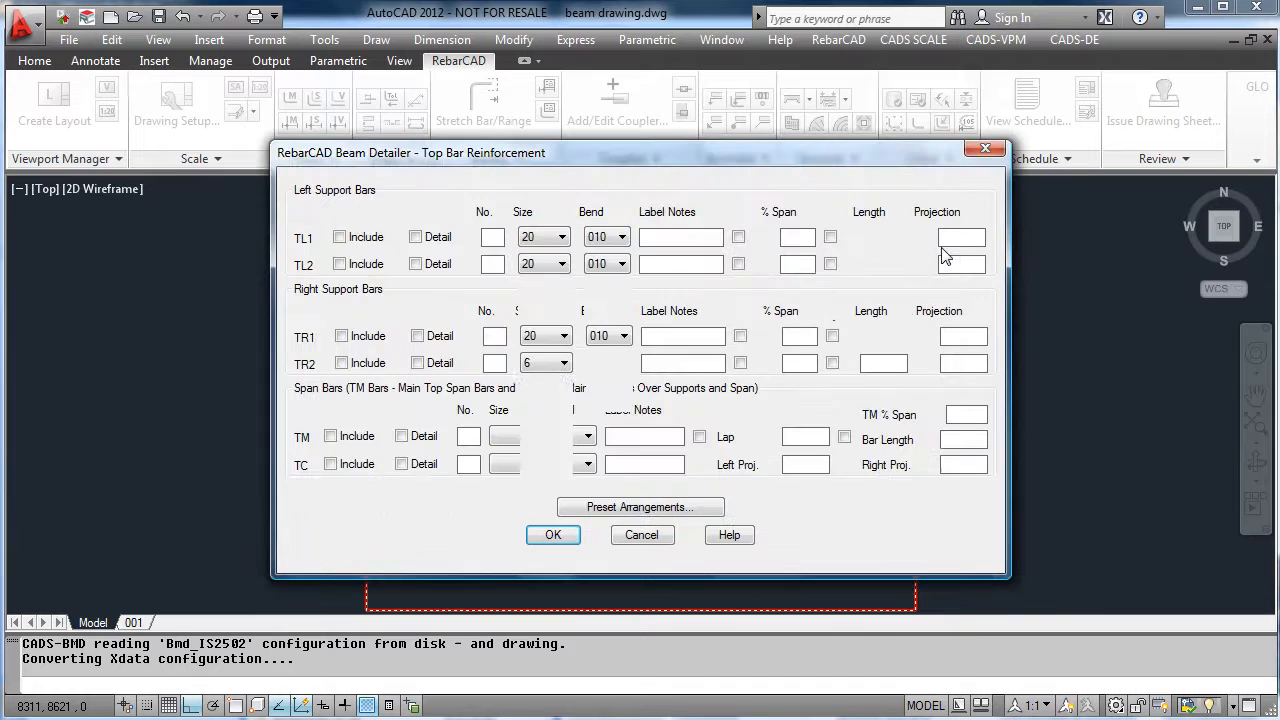
{"action": "left_click", "coordinate": [639, 507]}
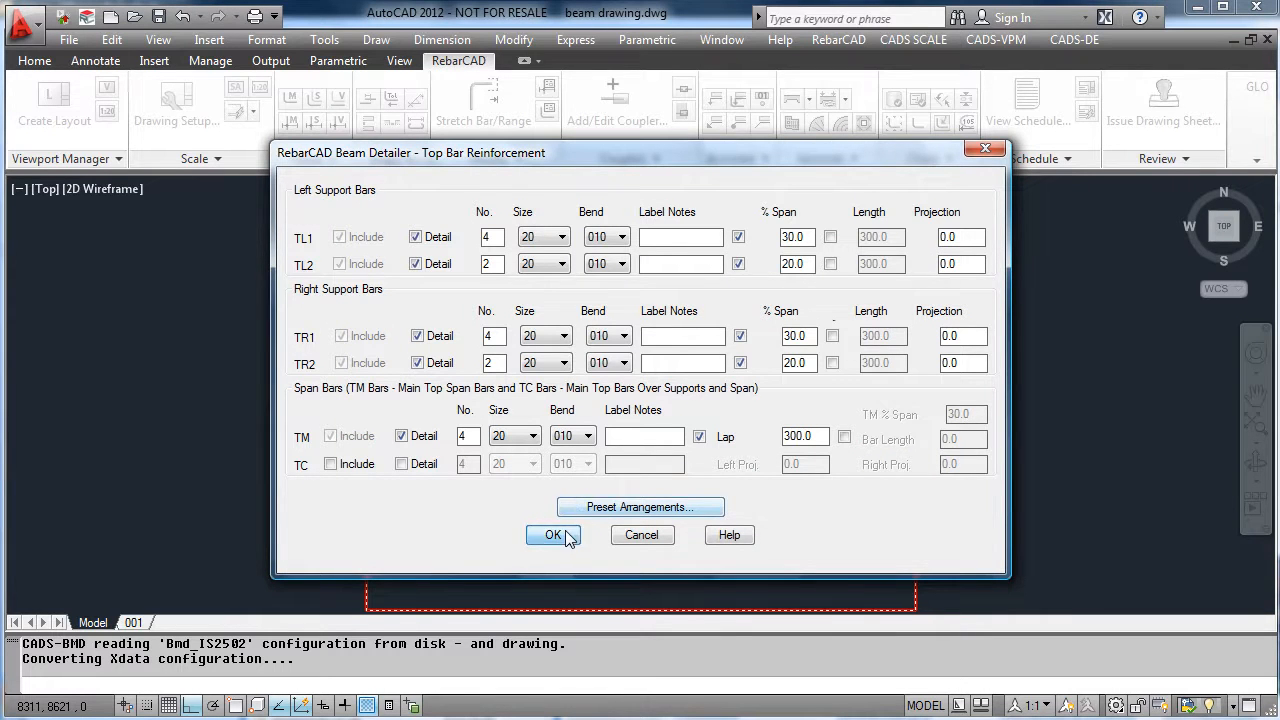
{"action": "left_click", "coordinate": [553, 535]}
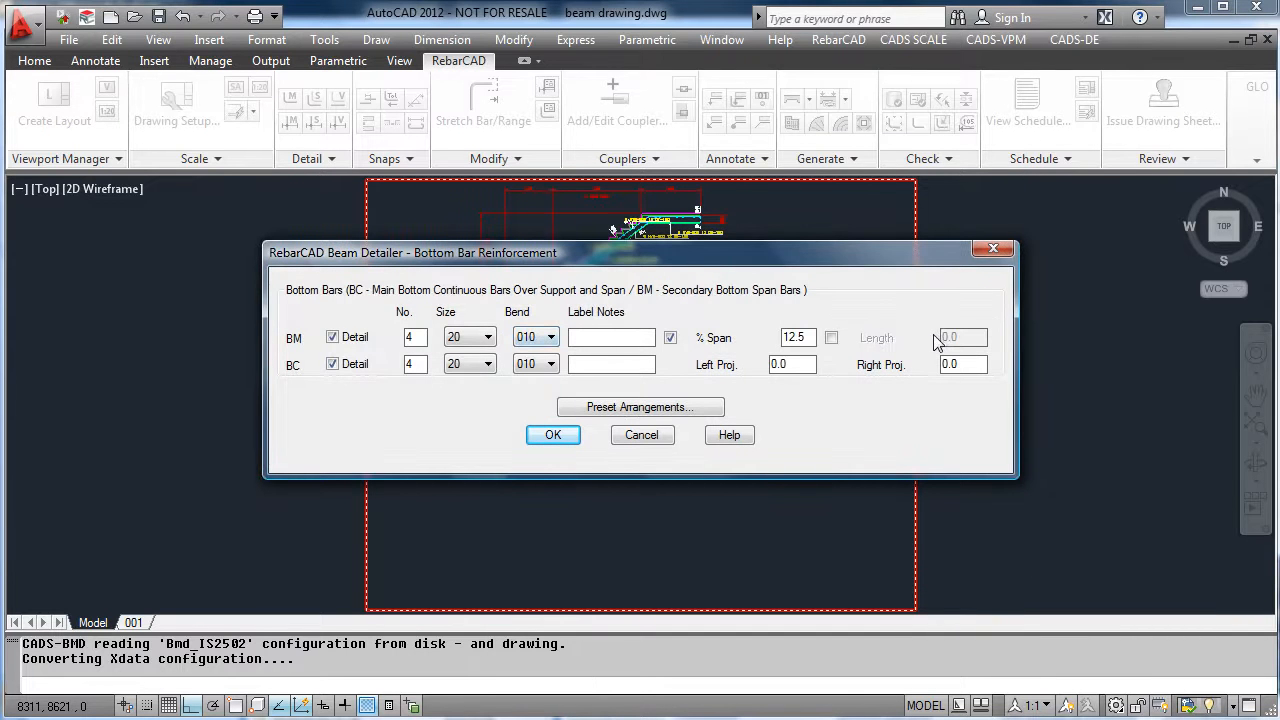
{"action": "left_click", "coordinate": [553, 434]}
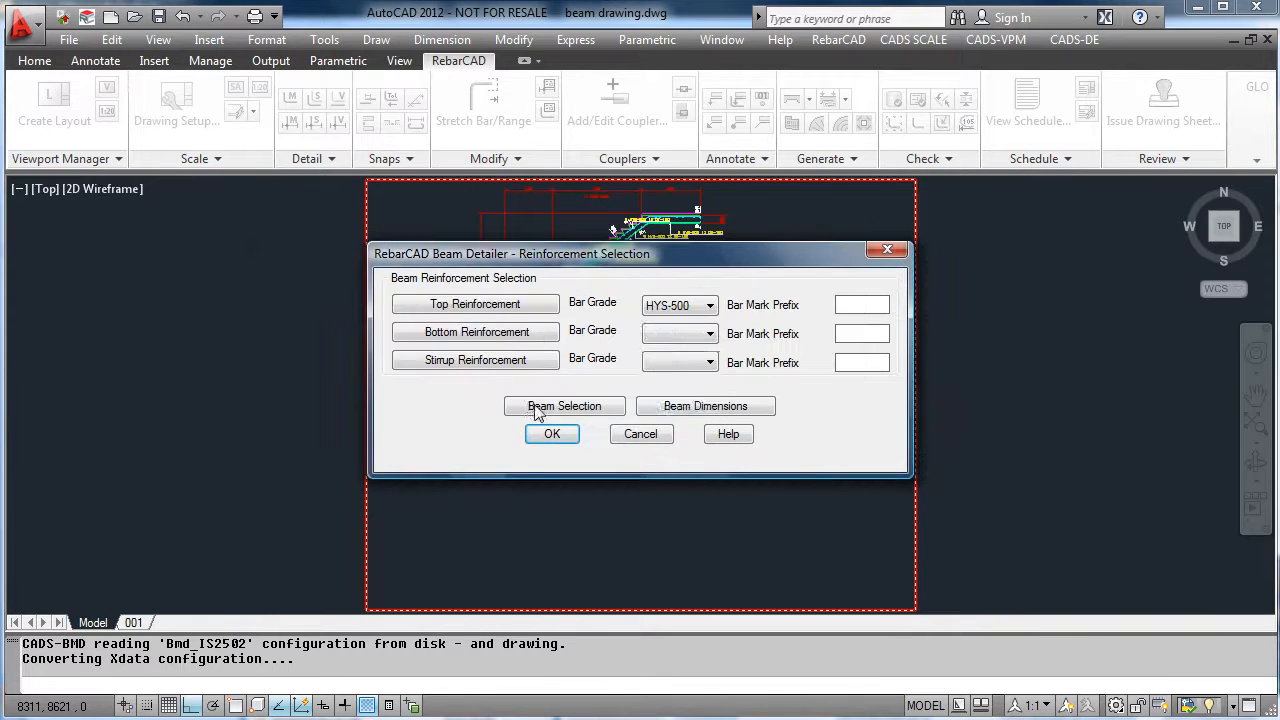
{"action": "left_click", "coordinate": [475, 359]}
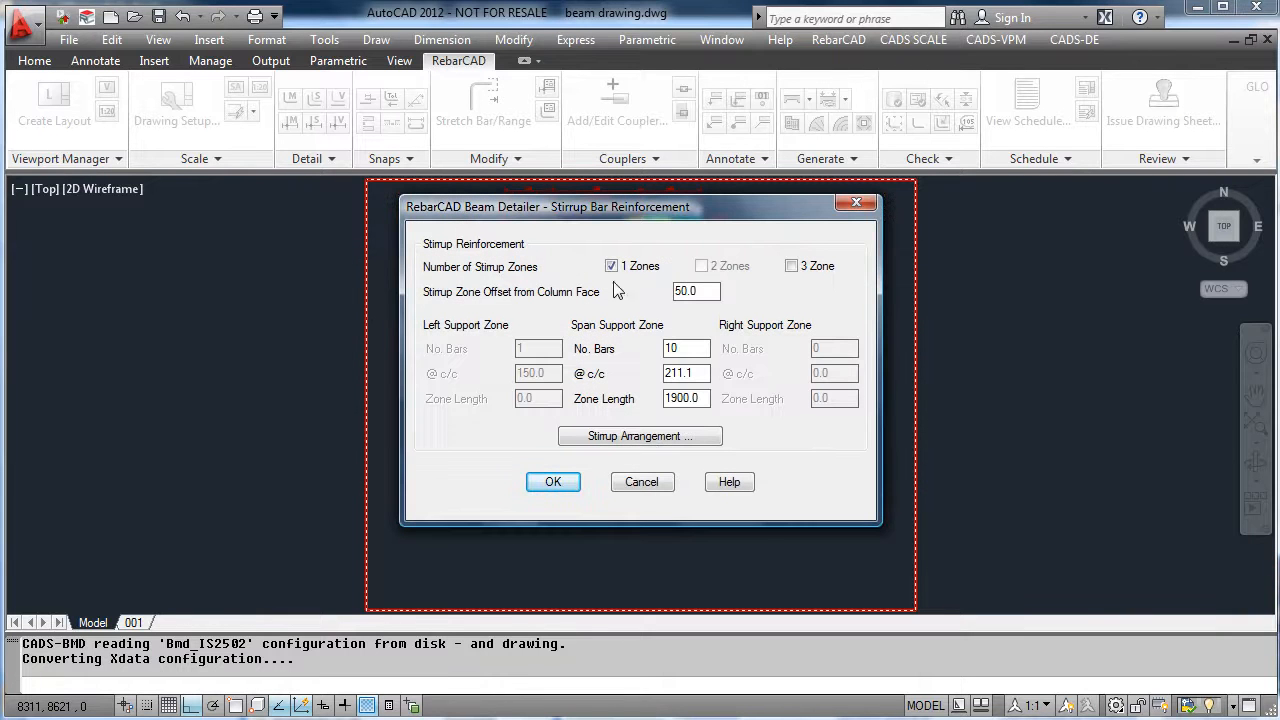
{"action": "mouse_move", "coordinate": [553, 482]}
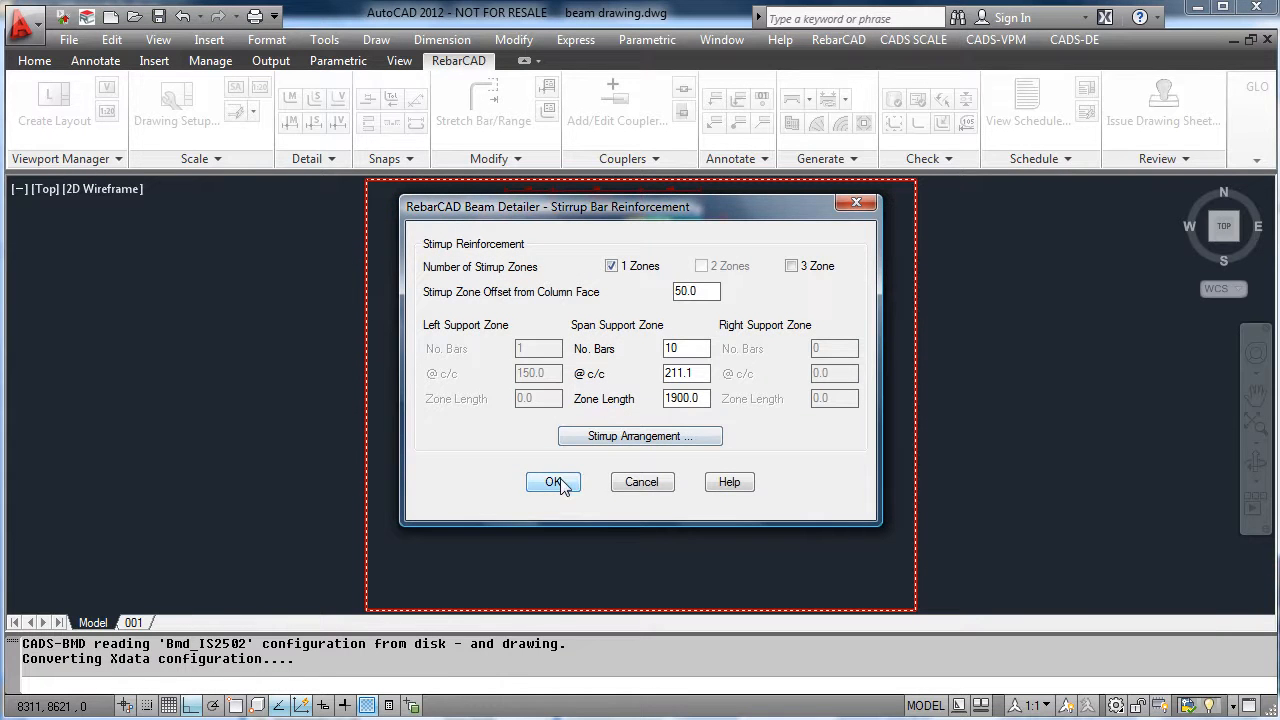
{"action": "left_click", "coordinate": [553, 481]}
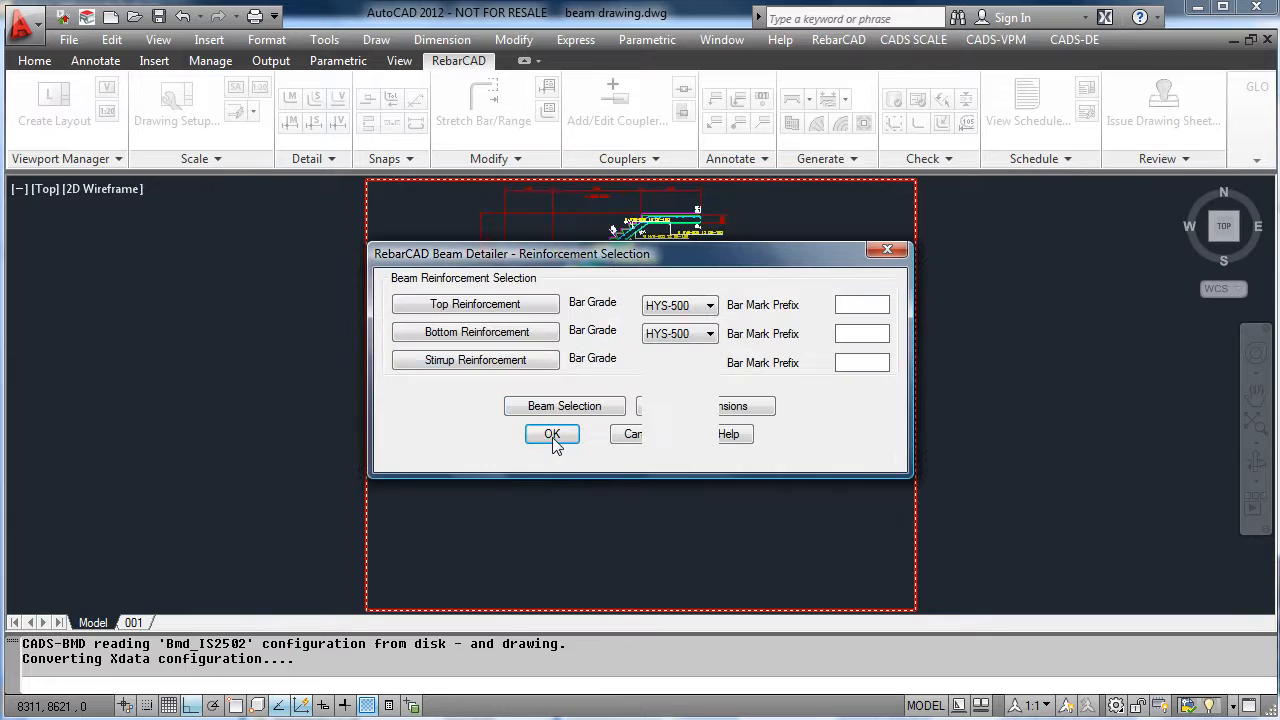
{"action": "left_click", "coordinate": [552, 433]}
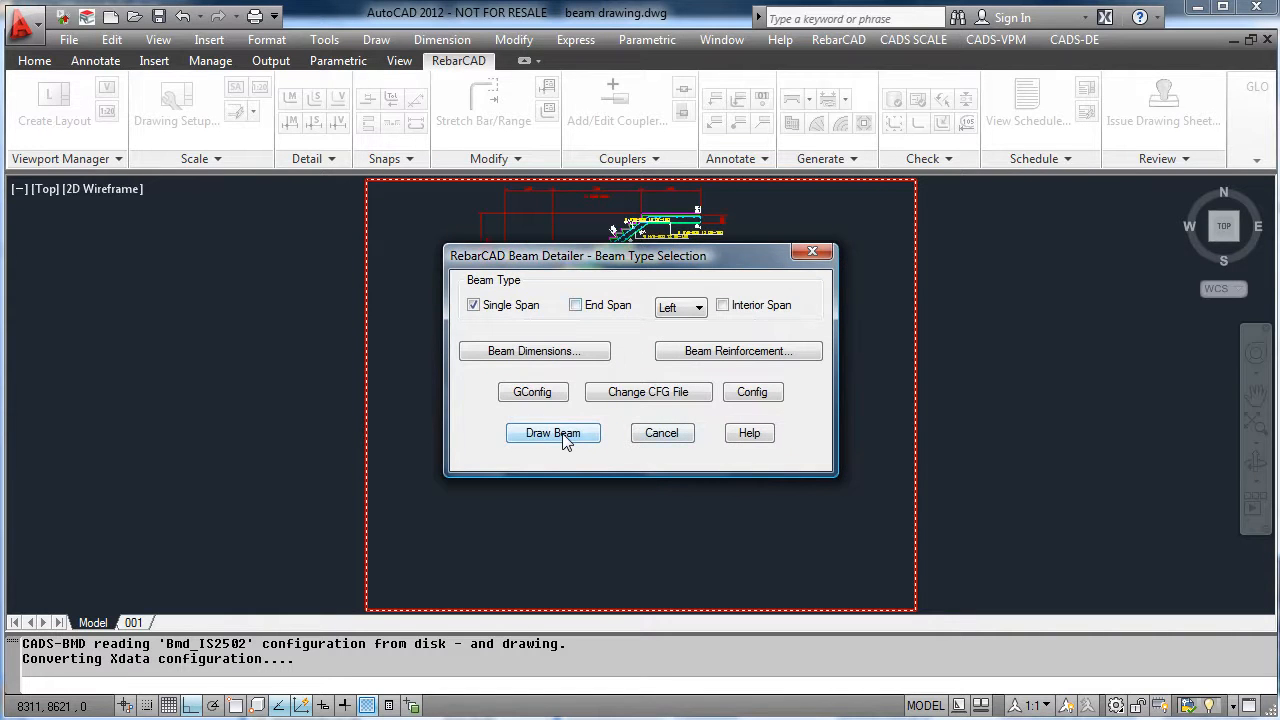
Draw the beam elevation and three cross-sections below the stair flight
{"action": "left_click", "coordinate": [553, 432]}
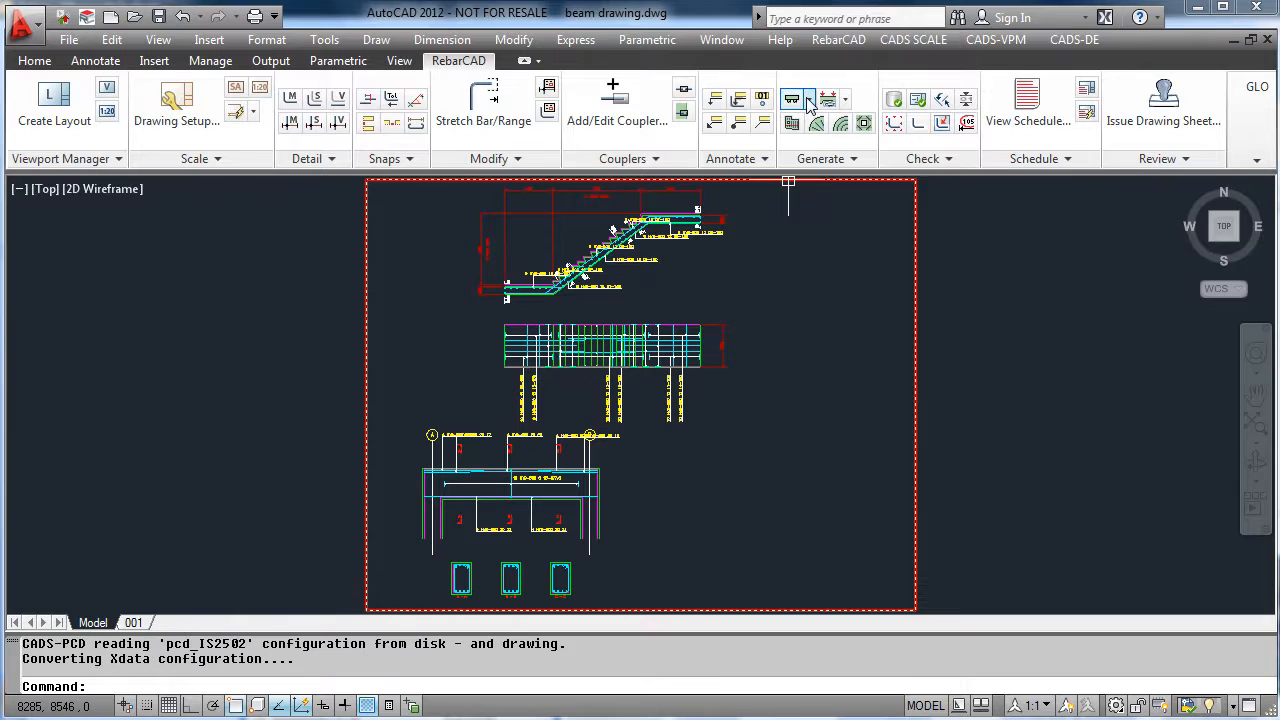
Launch the Pile Cap Detailer and add a new member titled 'Pile'
{"action": "left_click", "coordinate": [810, 99]}
{"action": "type", "text": "P"}
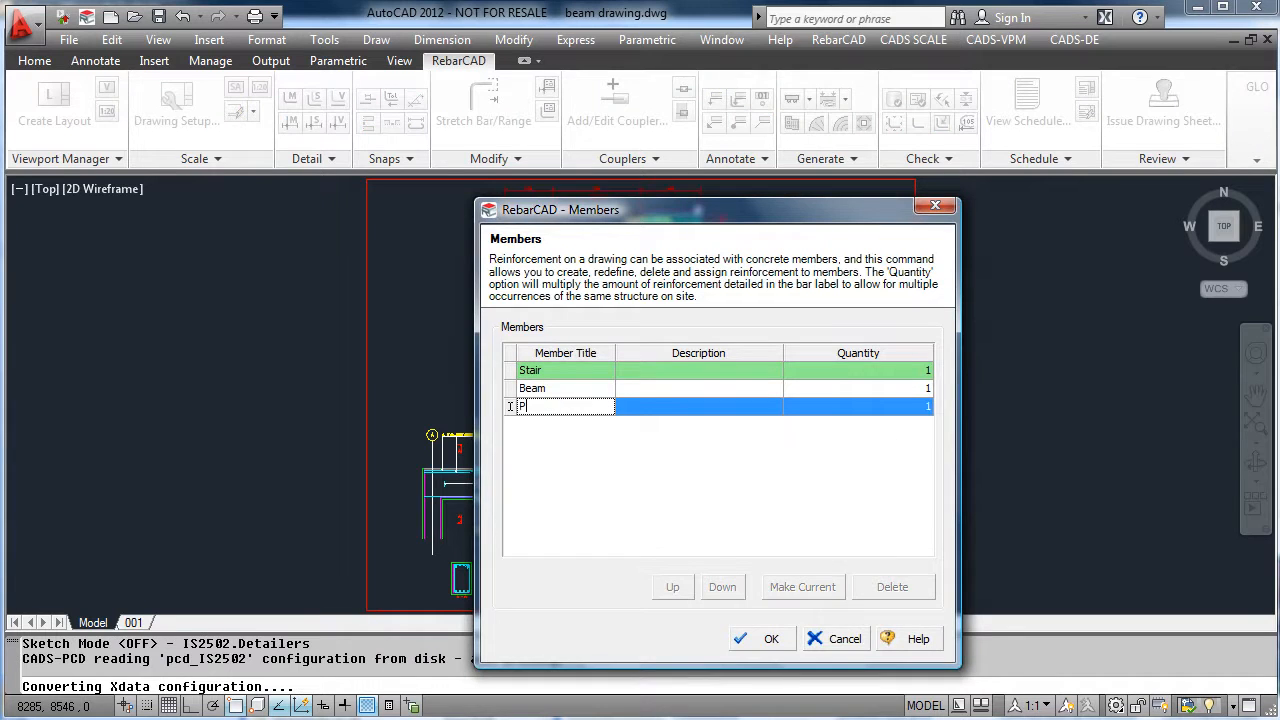
{"action": "type", "text": "ile"}
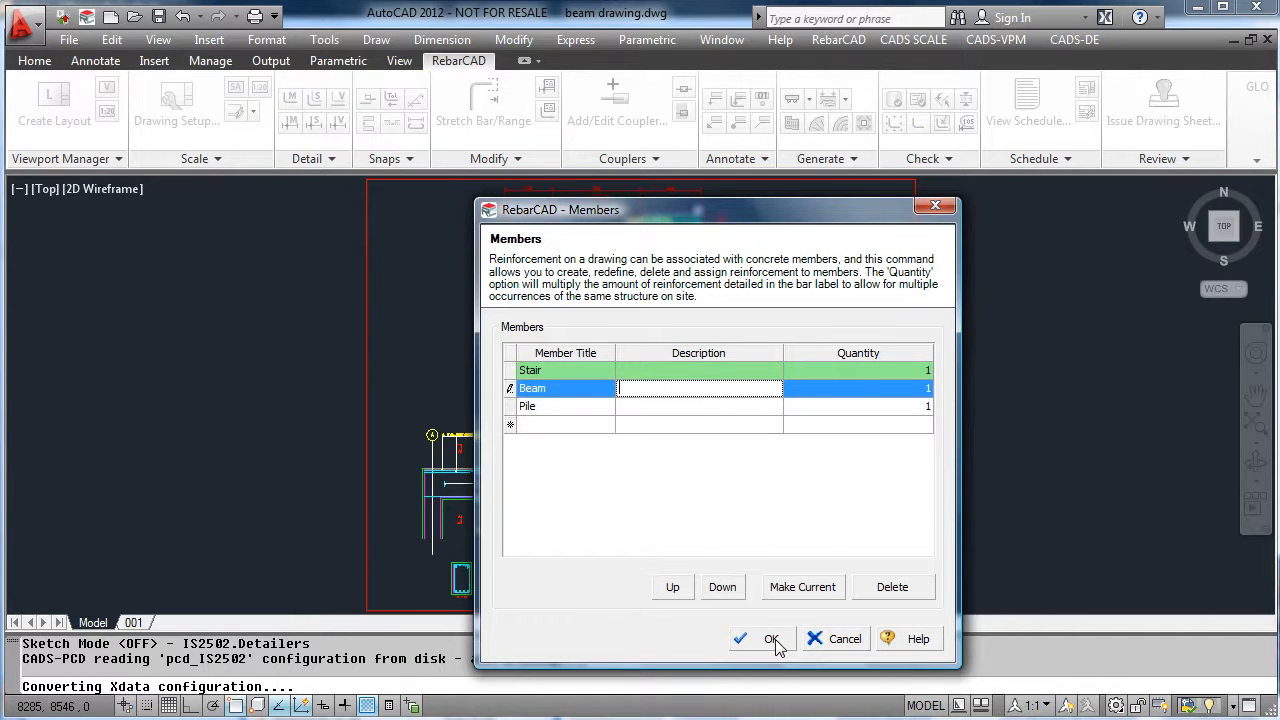
{"action": "left_click", "coordinate": [771, 639]}
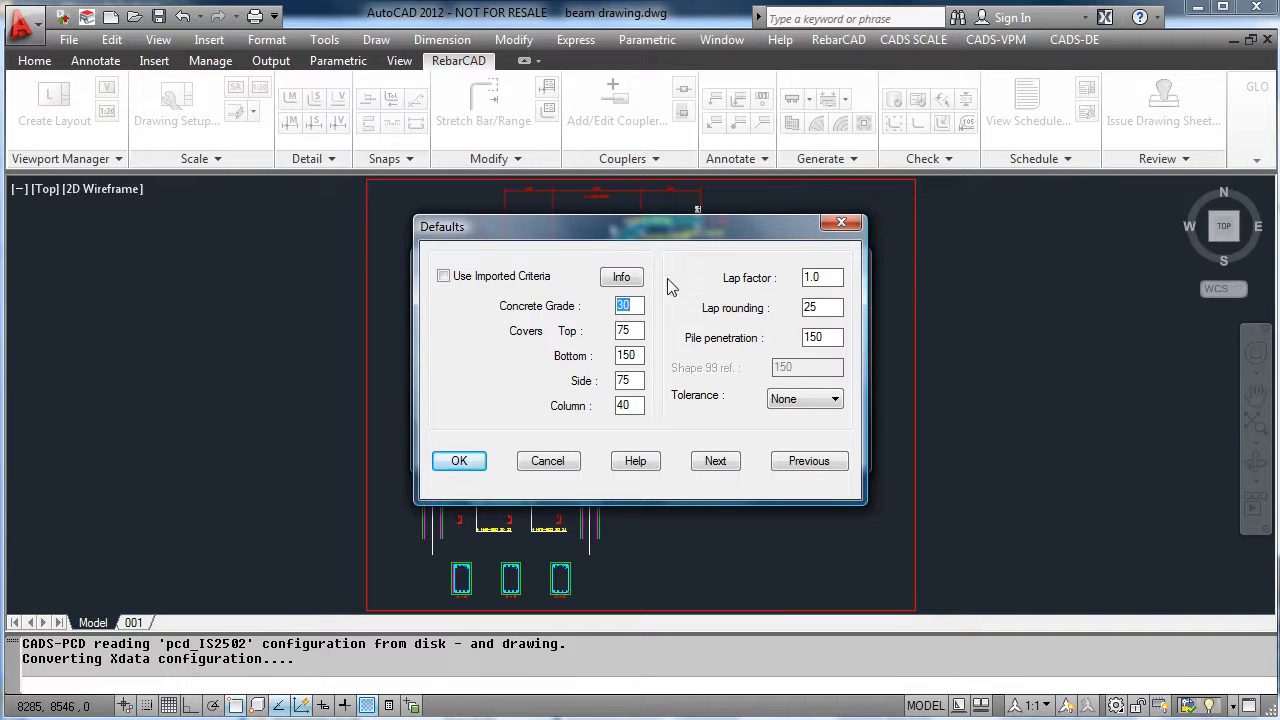
{"action": "mouse_move", "coordinate": [715, 461]}
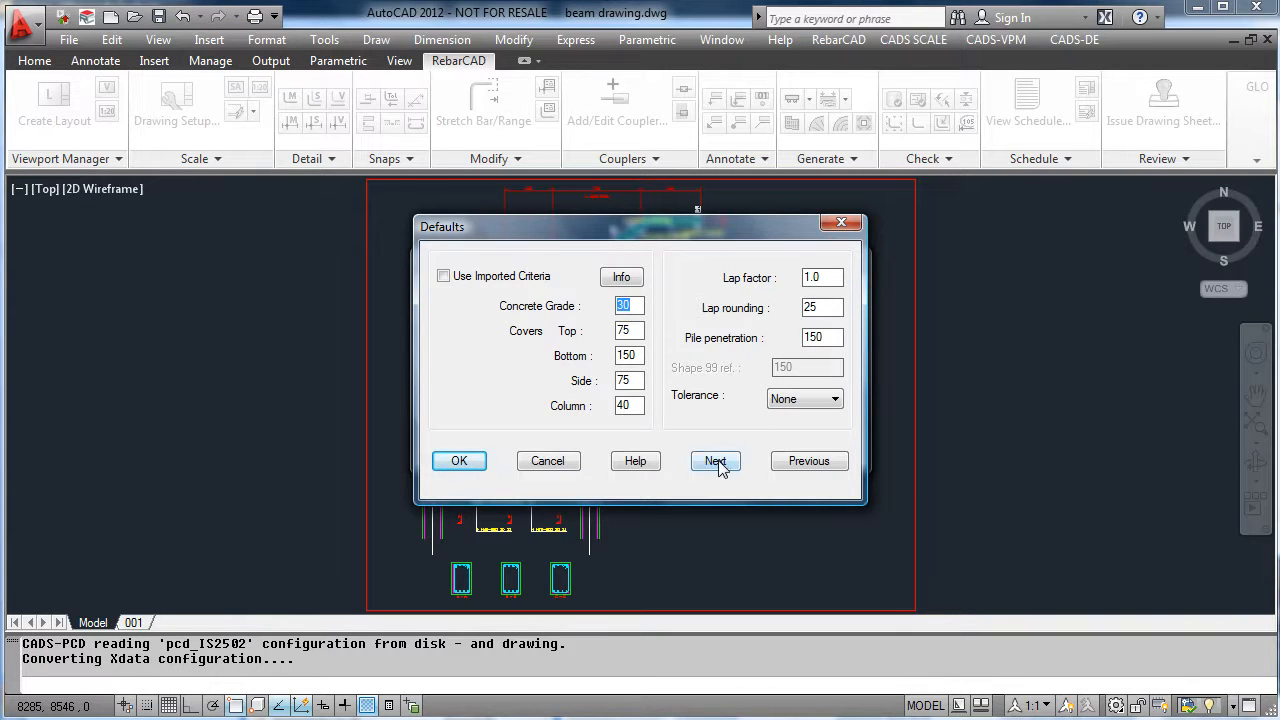
Choose a triangular three-pile group with a 1350 by 1250 cap and size-10 bars at 150
{"action": "left_click", "coordinate": [715, 460]}
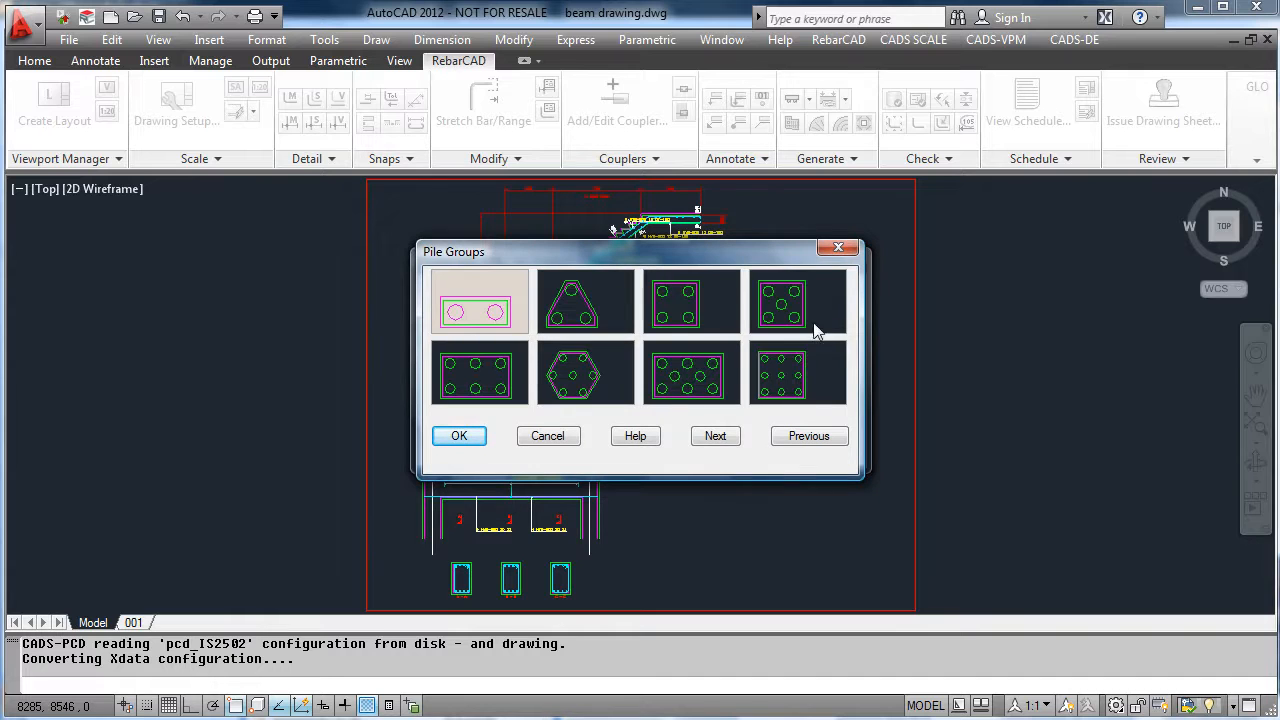
{"action": "mouse_move", "coordinate": [598, 305]}
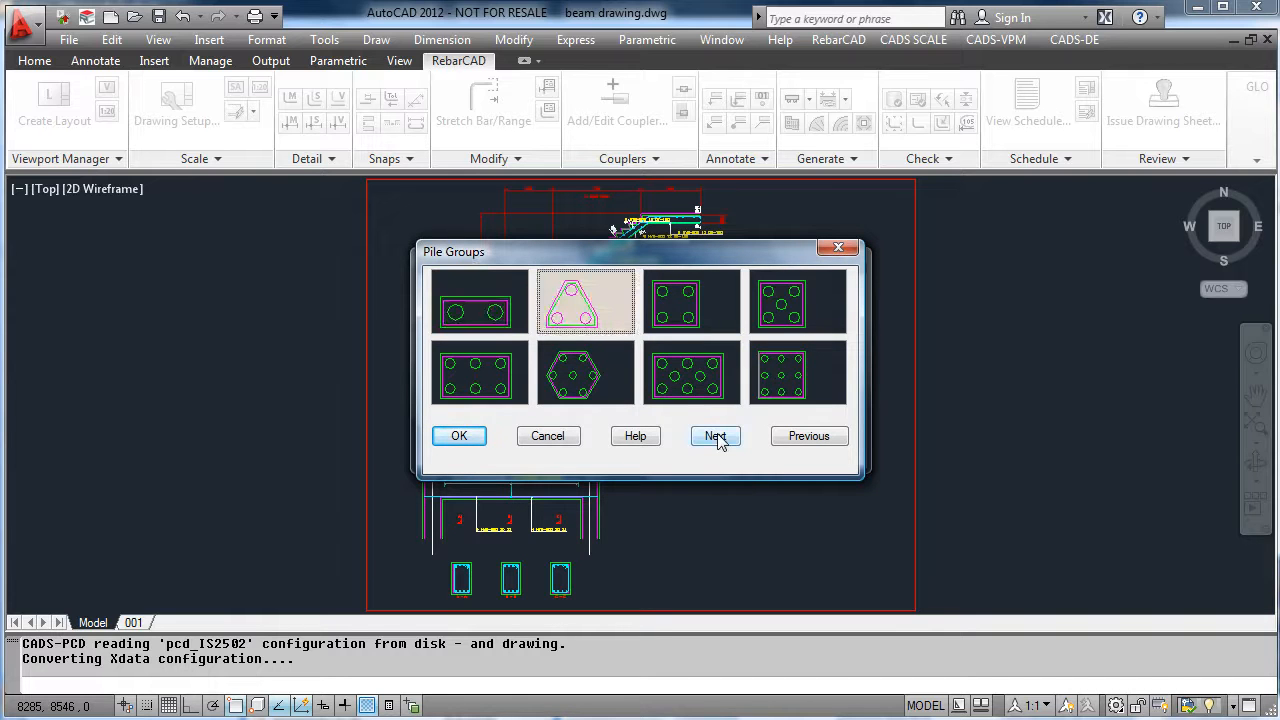
{"action": "left_click", "coordinate": [715, 435]}
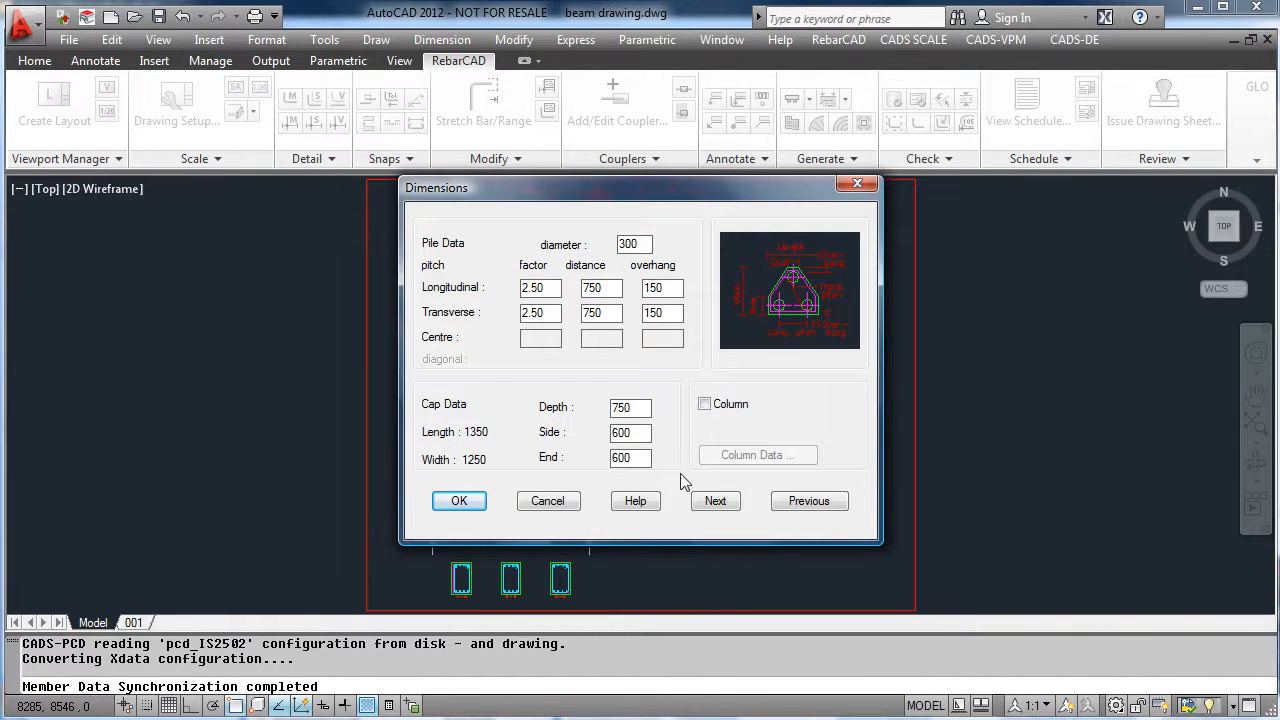
{"action": "left_click", "coordinate": [715, 501]}
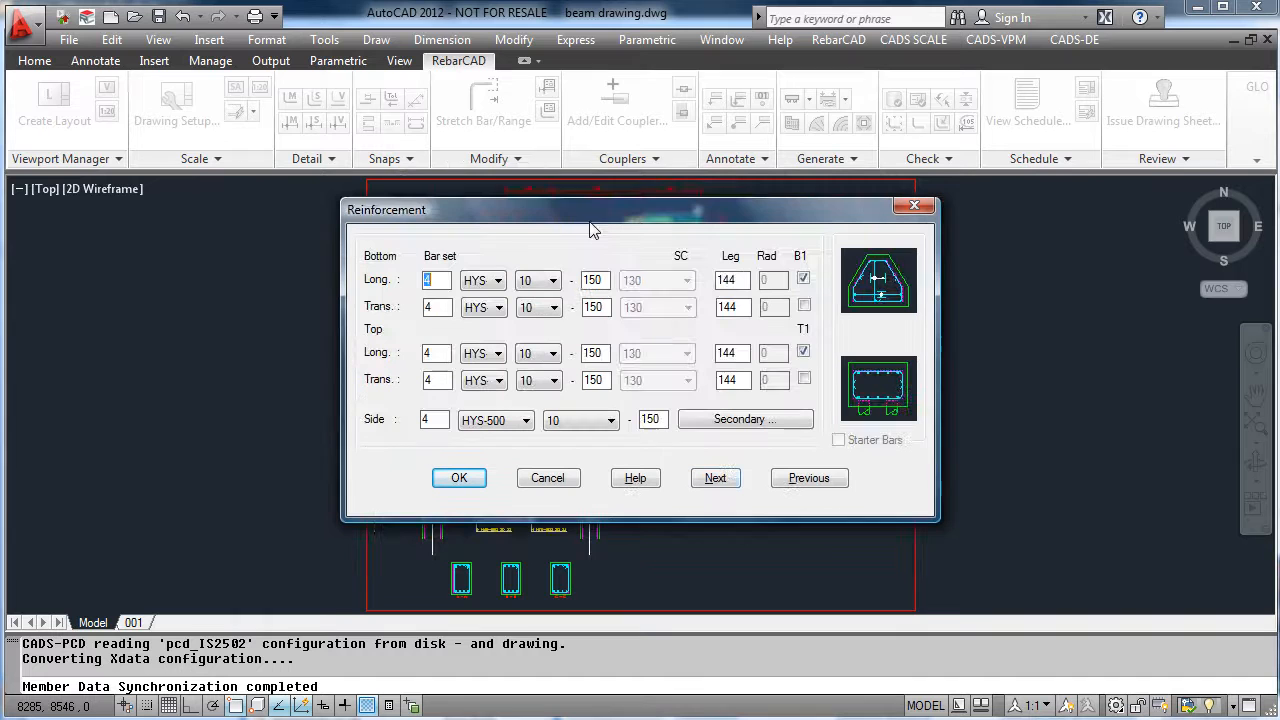
{"action": "mouse_move", "coordinate": [743, 467]}
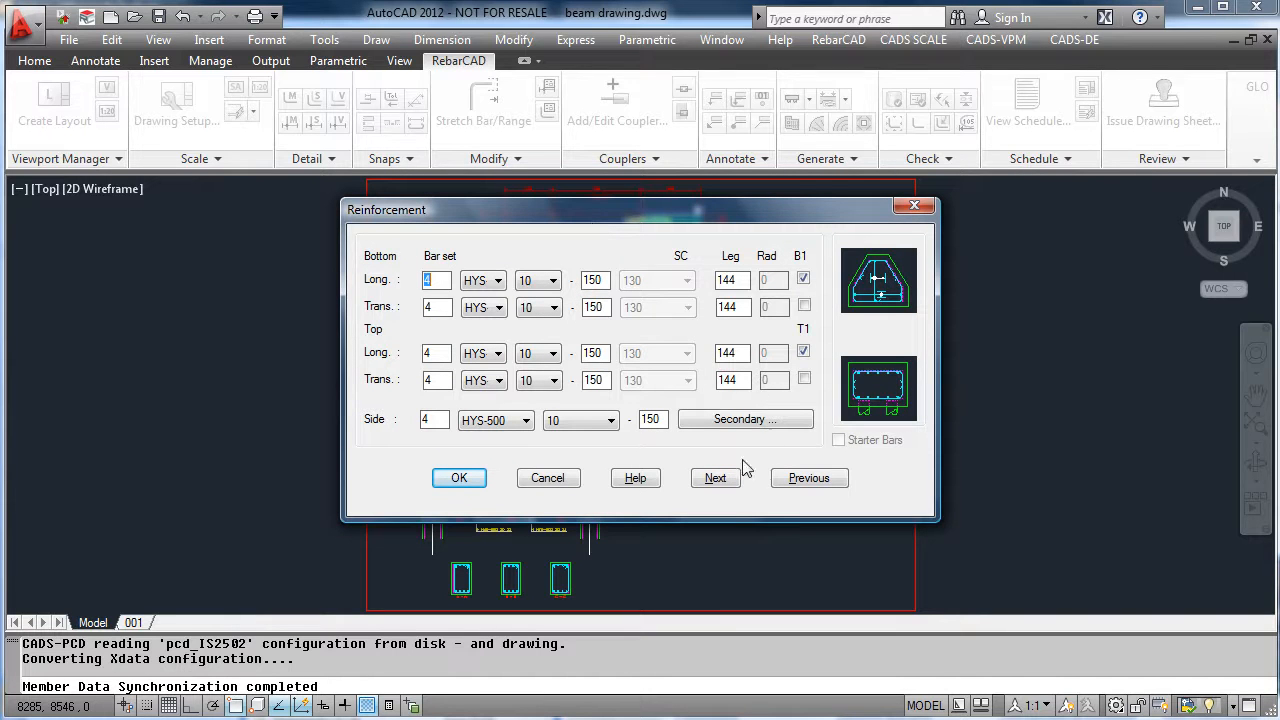
{"action": "left_click", "coordinate": [459, 477]}
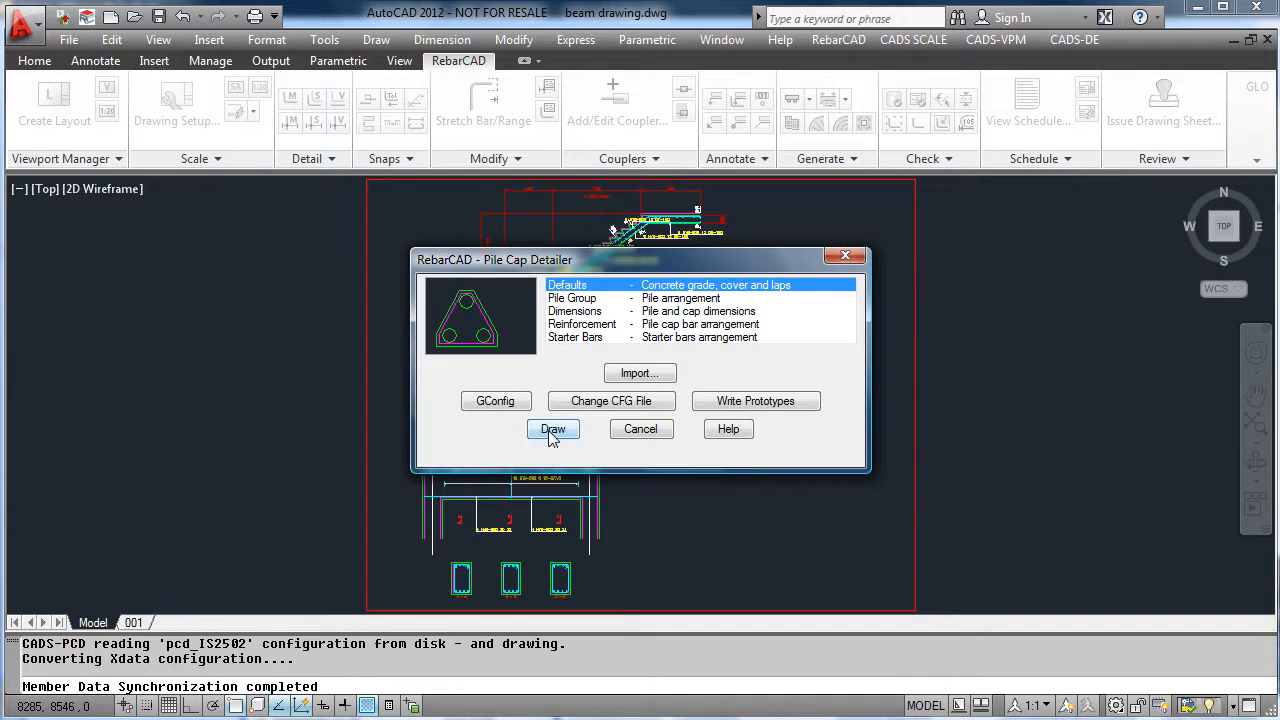
Draw the triangular pile cap section and plan, then check sheet 001's schedule for marks 23–28
{"action": "left_click", "coordinate": [552, 429]}
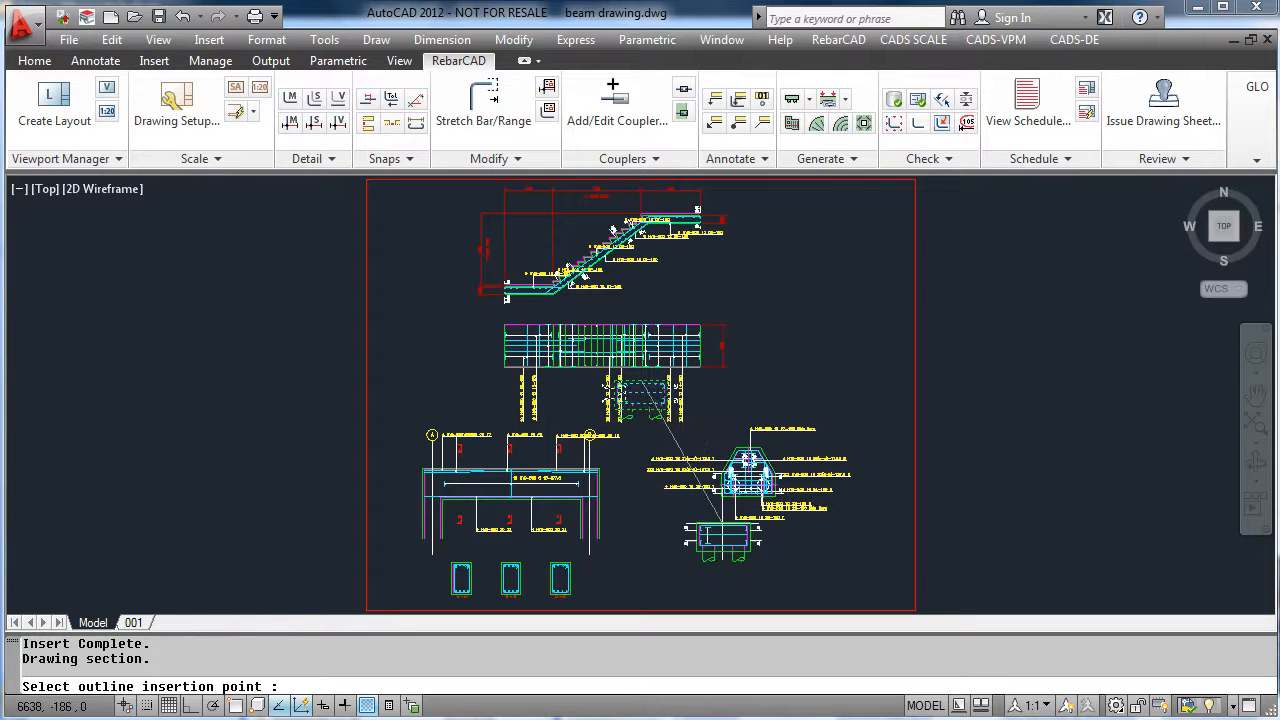
{"action": "left_click", "coordinate": [810, 555]}
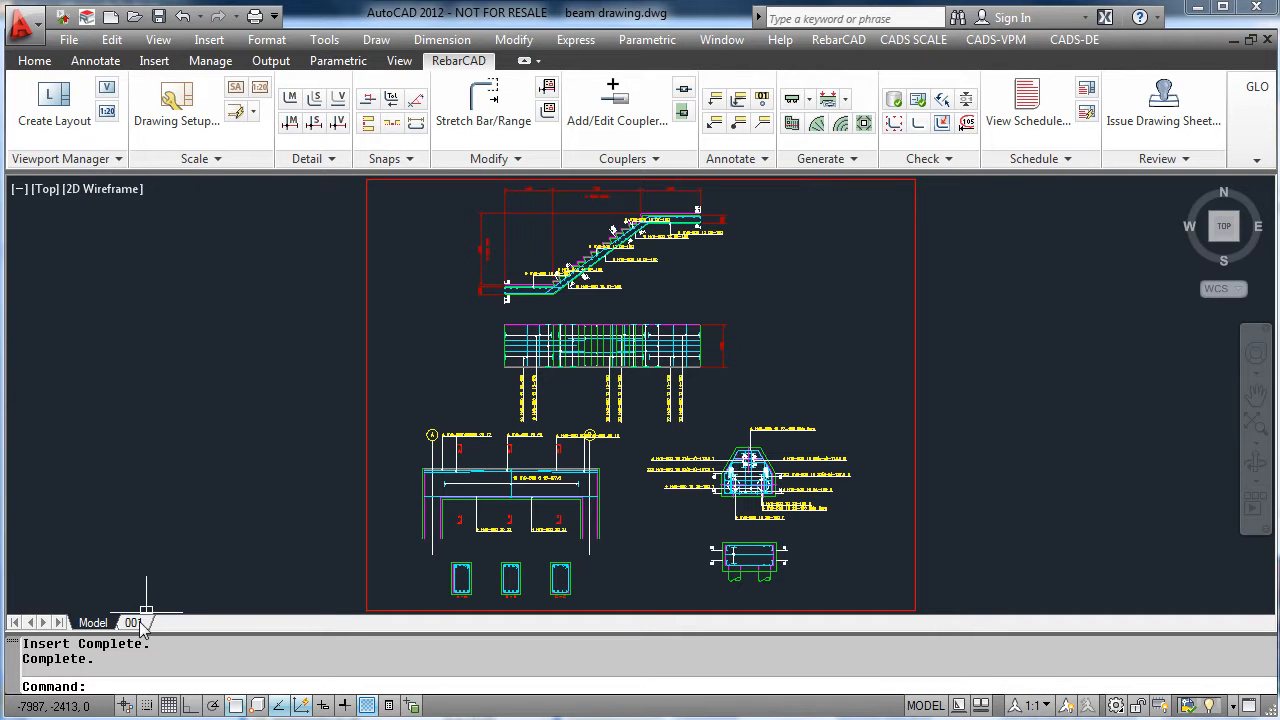
{"action": "left_click", "coordinate": [133, 622]}
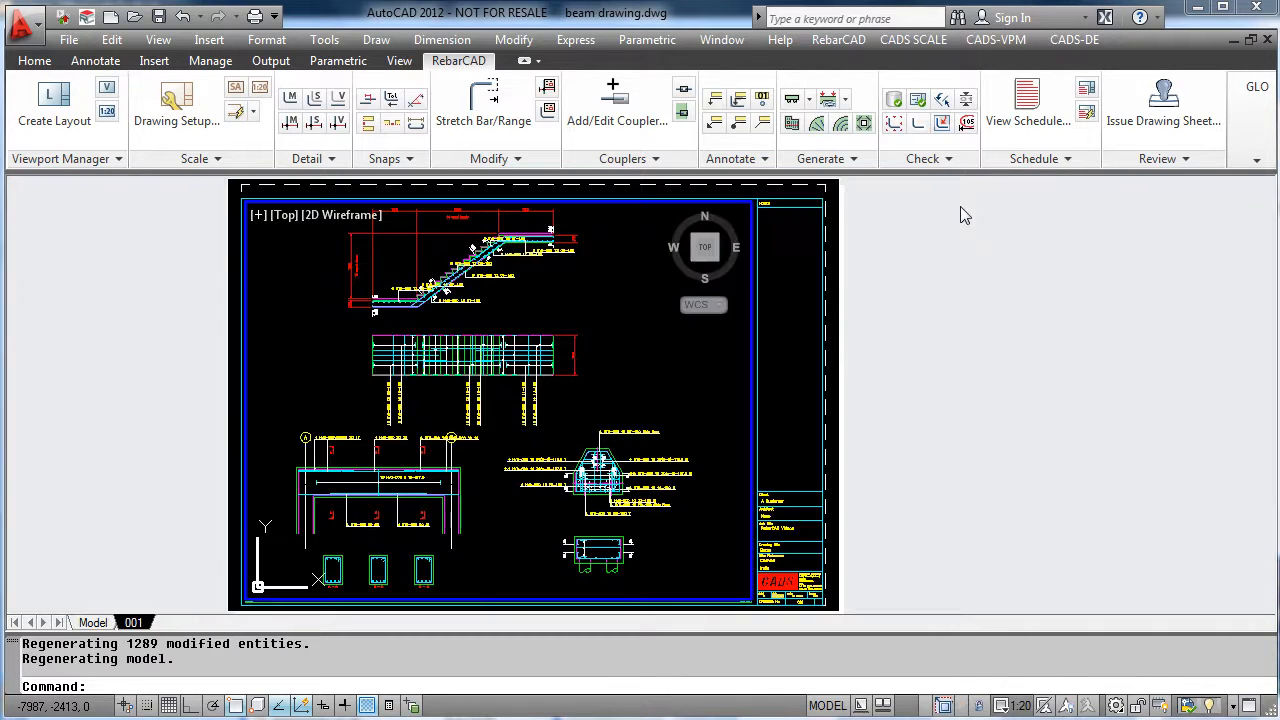
{"action": "left_click", "coordinate": [1027, 120]}
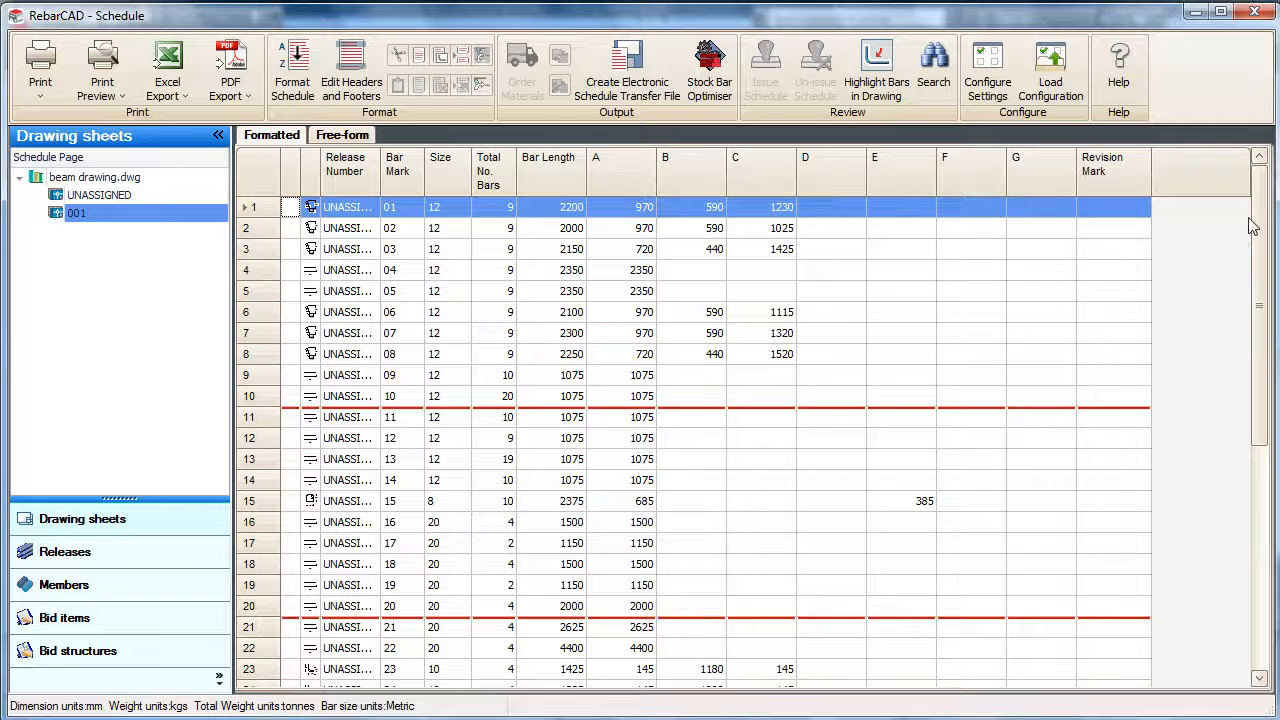
{"action": "scroll", "scroll_direction": "down", "scroll_amount": 3}
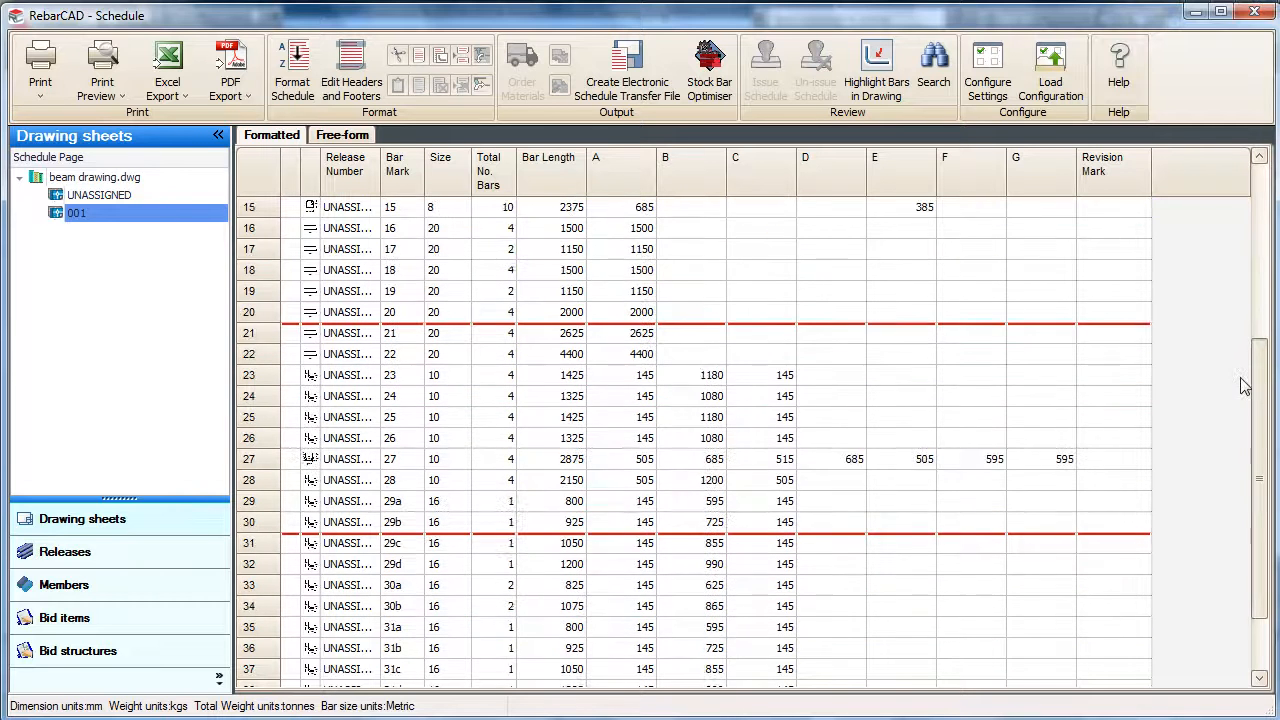